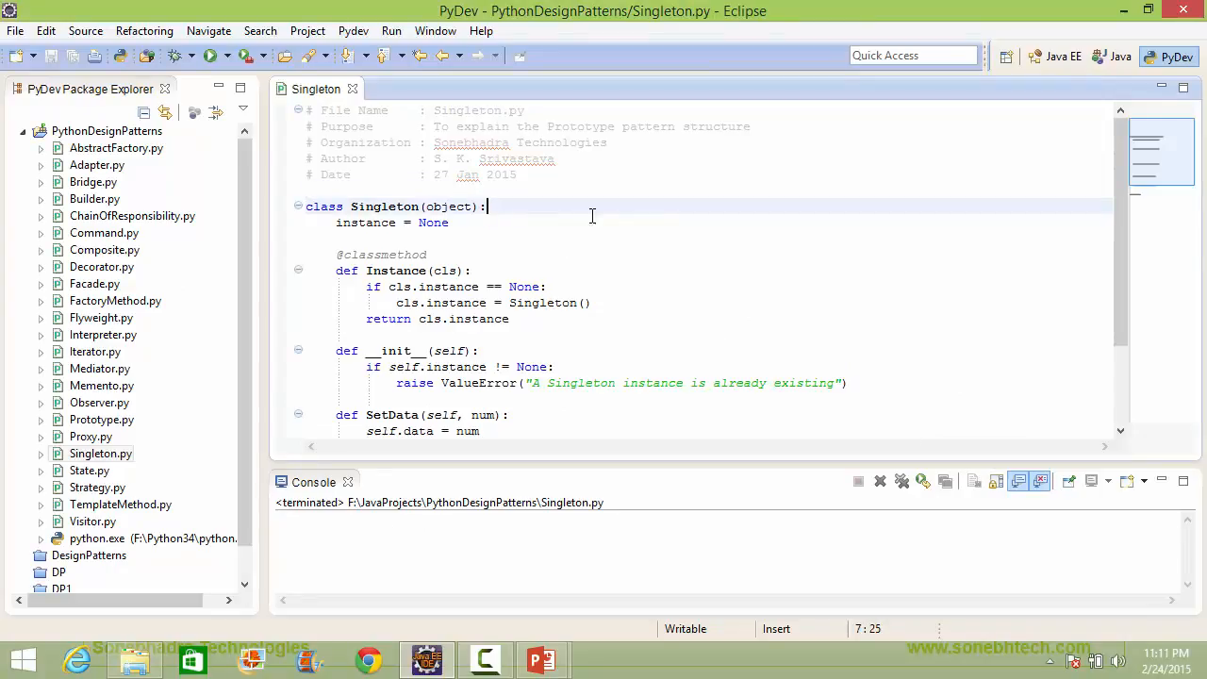
mouse_move(620, 244)
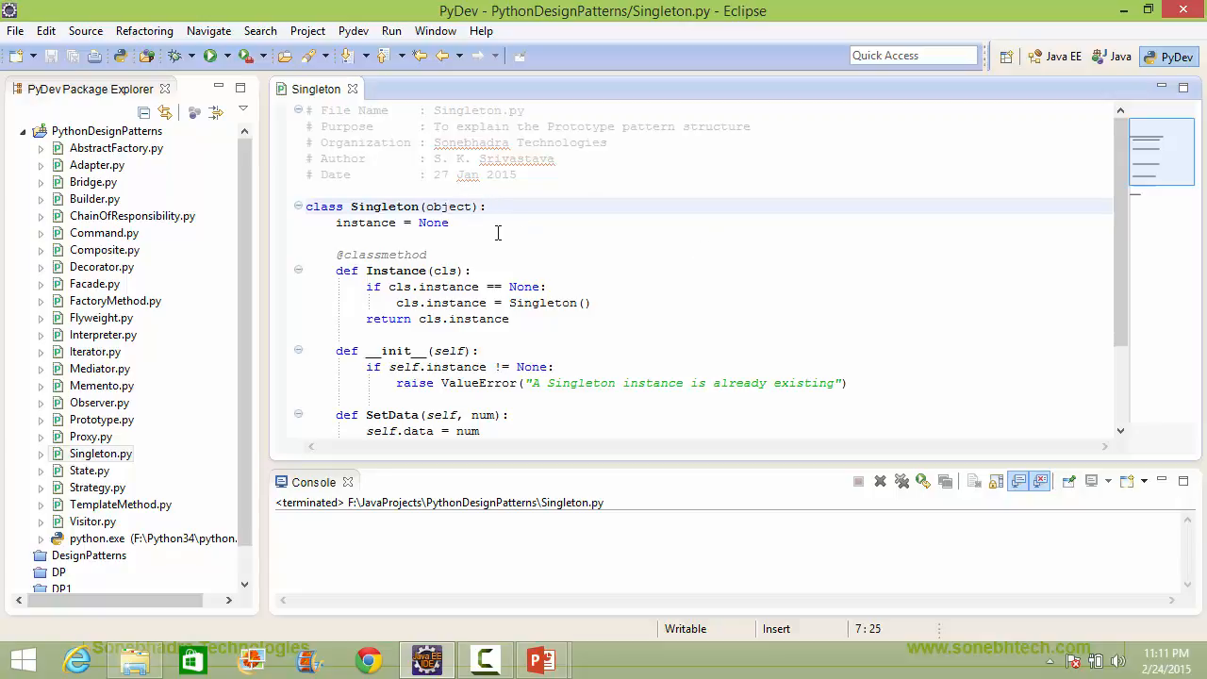
mouse_move(532, 230)
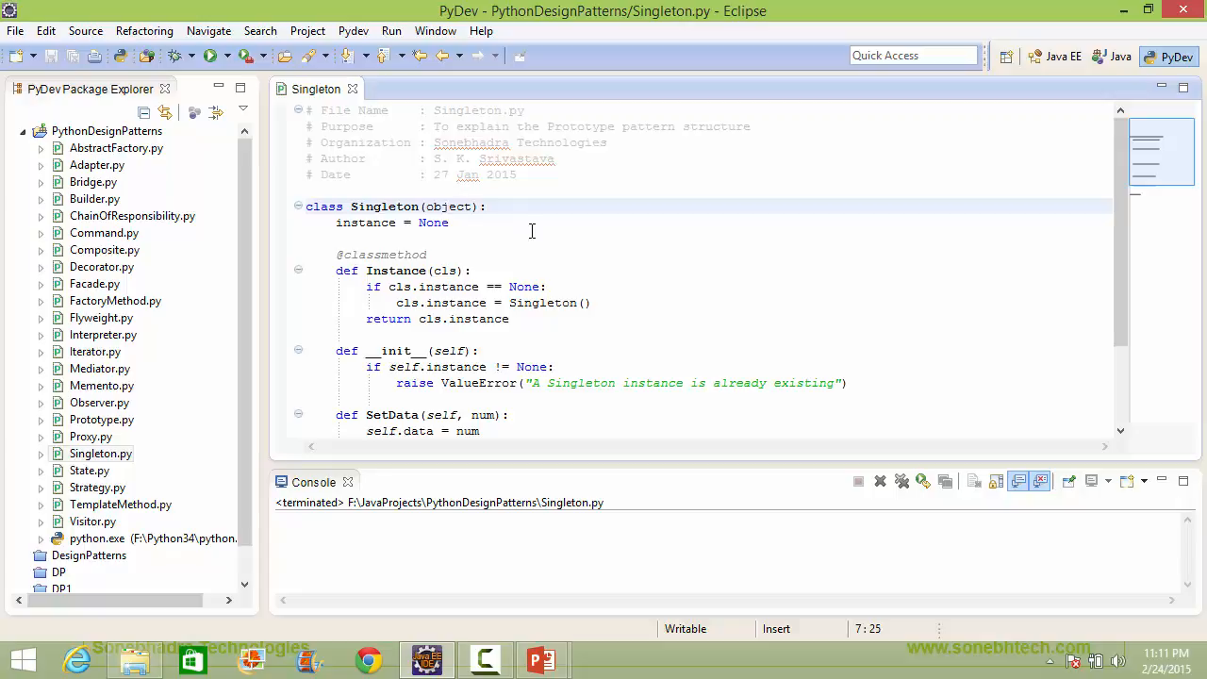
mouse_move(505, 264)
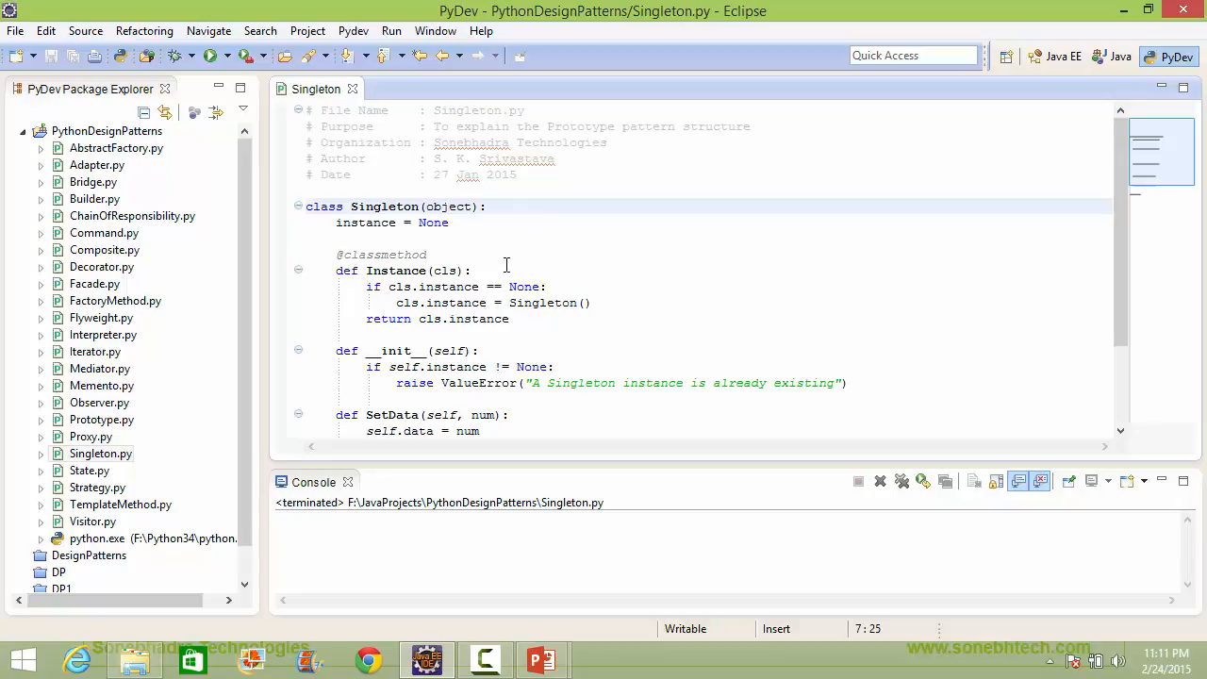
- Walk through the Instance method's existing-instance check and the __init__ definition
click(476, 271)
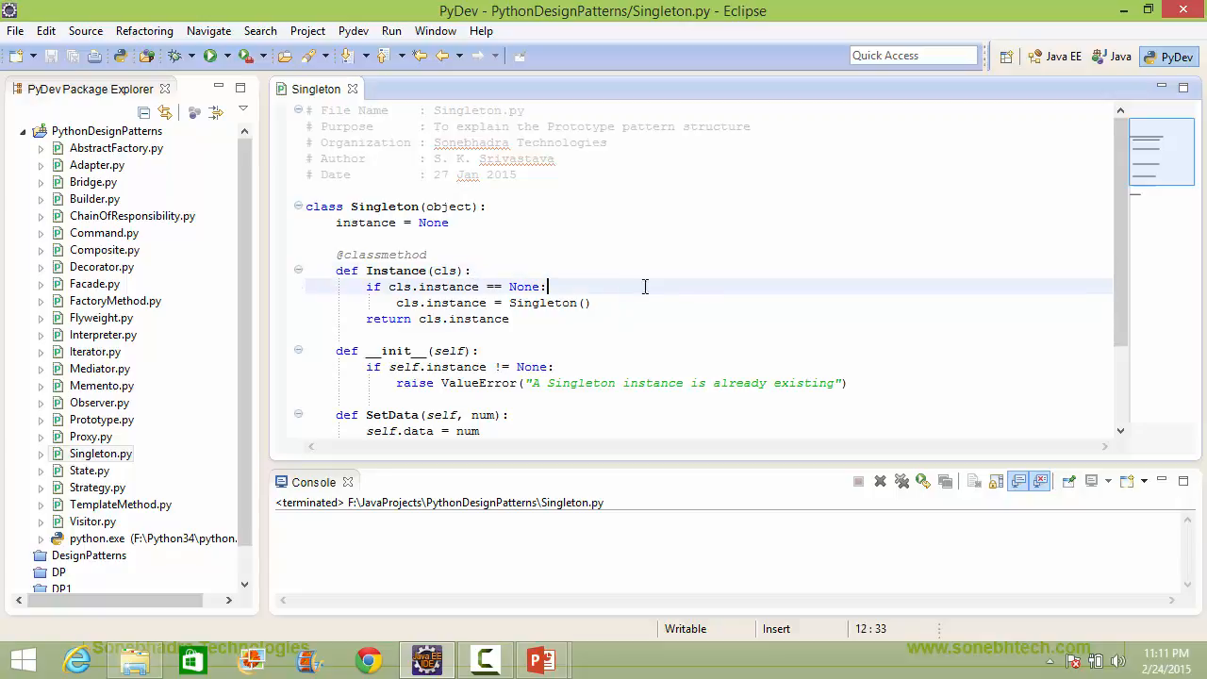
mouse_move(804, 302)
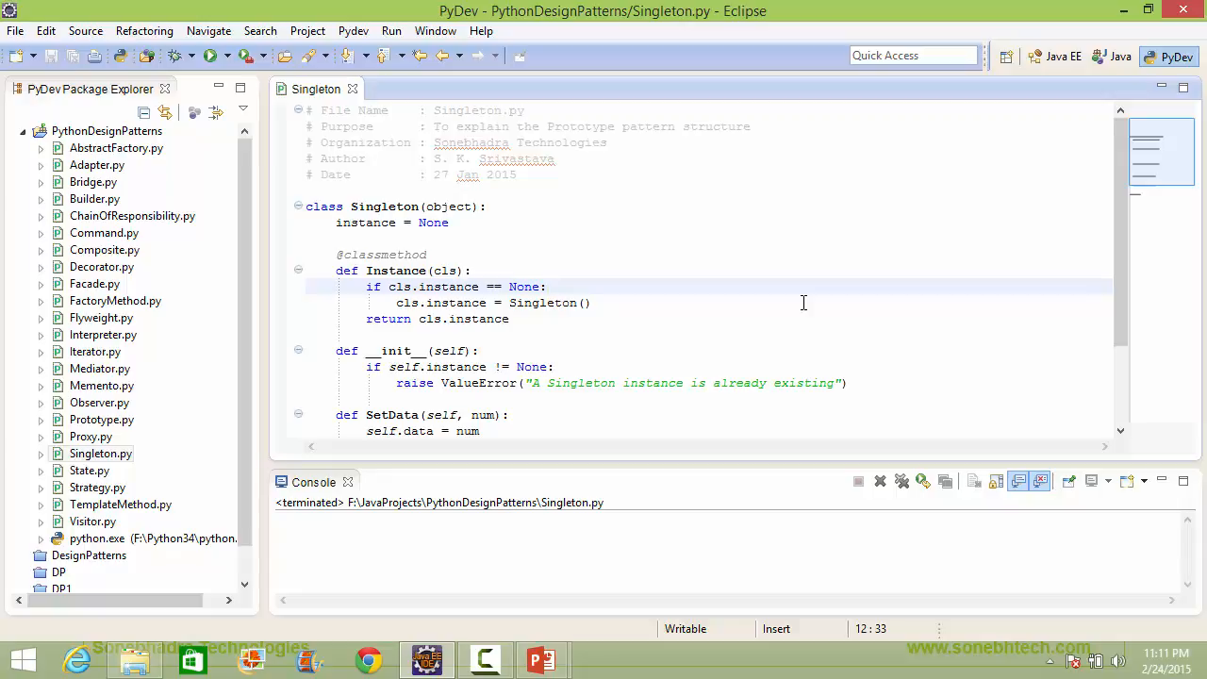
click(548, 287)
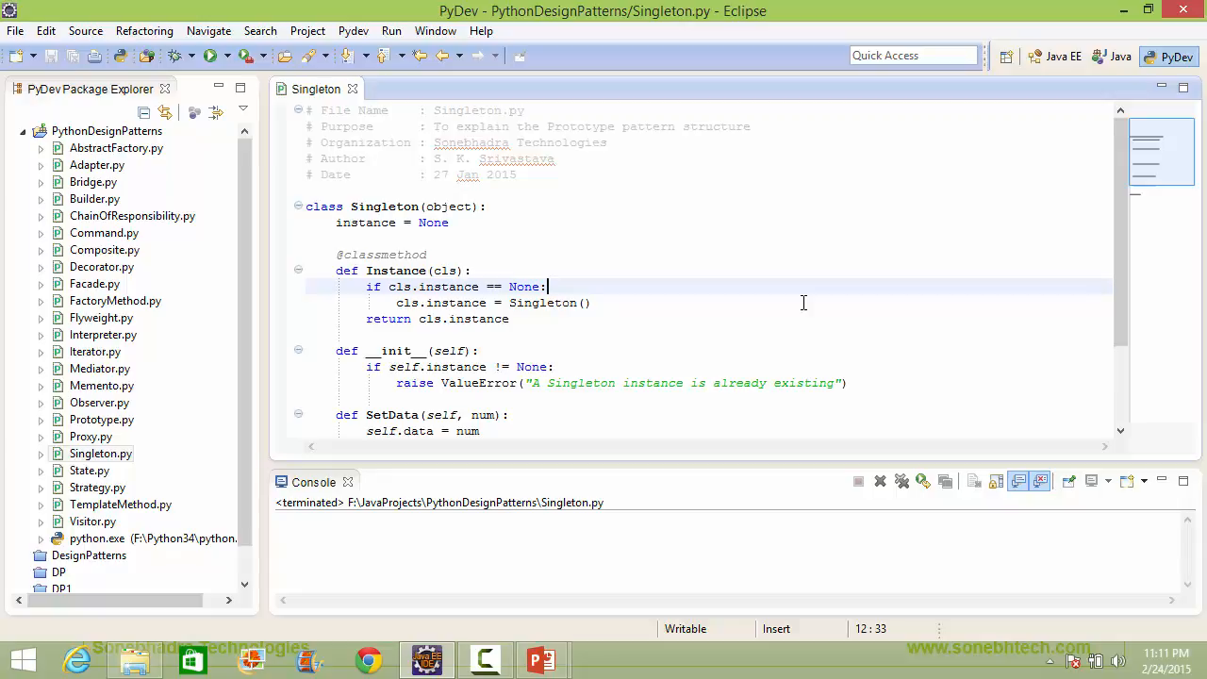
mouse_move(747, 306)
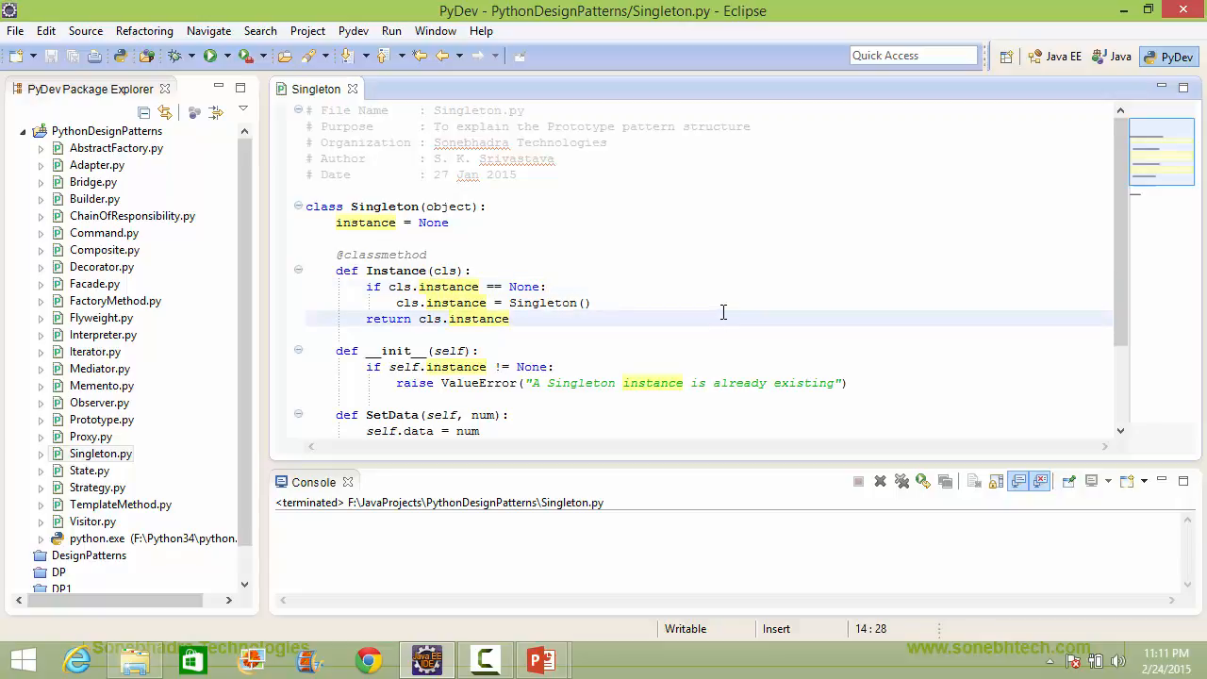
click(509, 318)
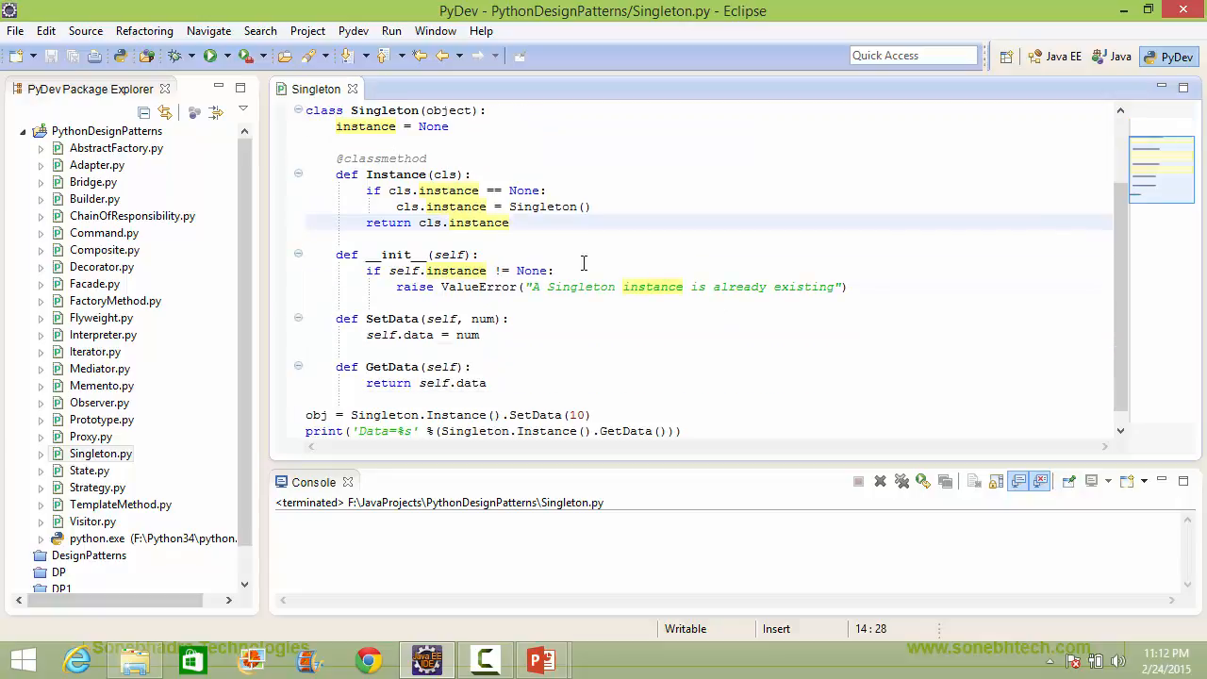
click(766, 253)
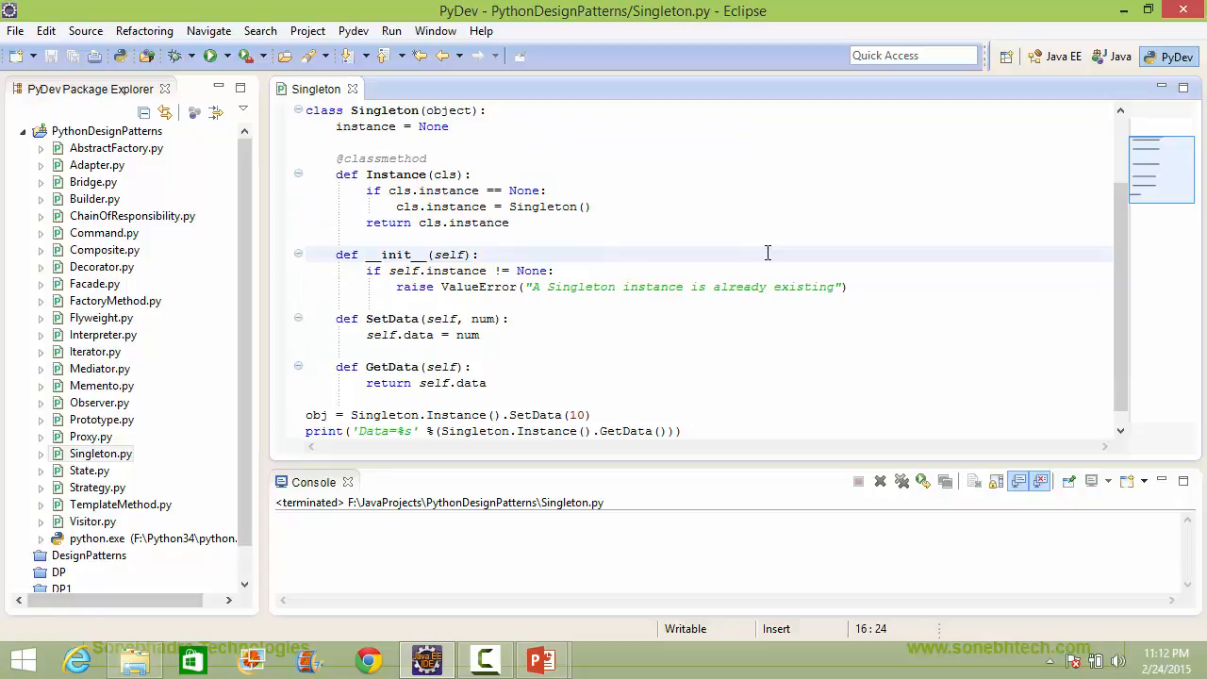
mouse_move(724, 270)
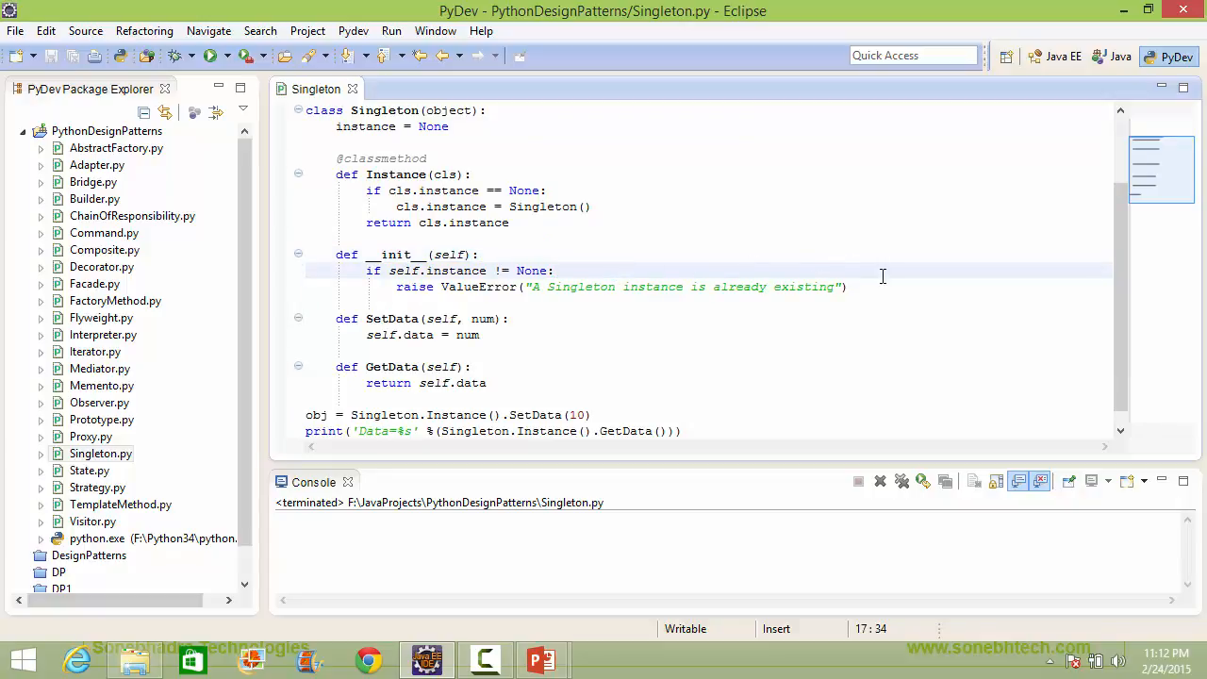
mouse_move(849, 246)
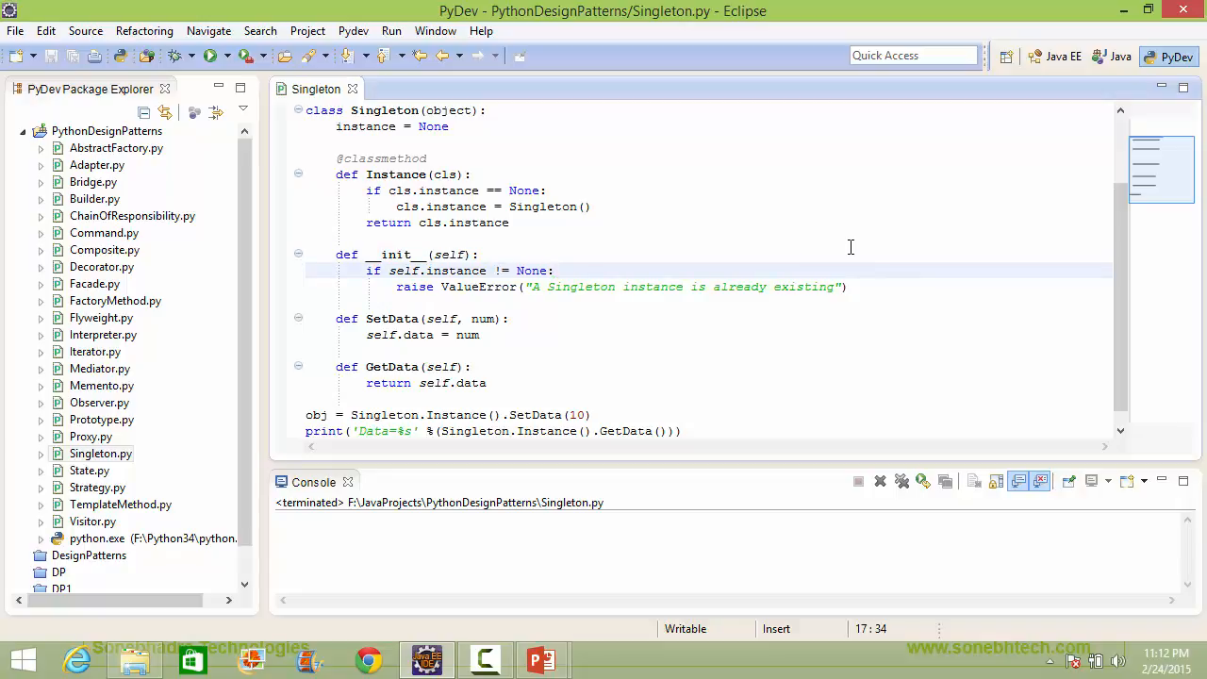
click(555, 272)
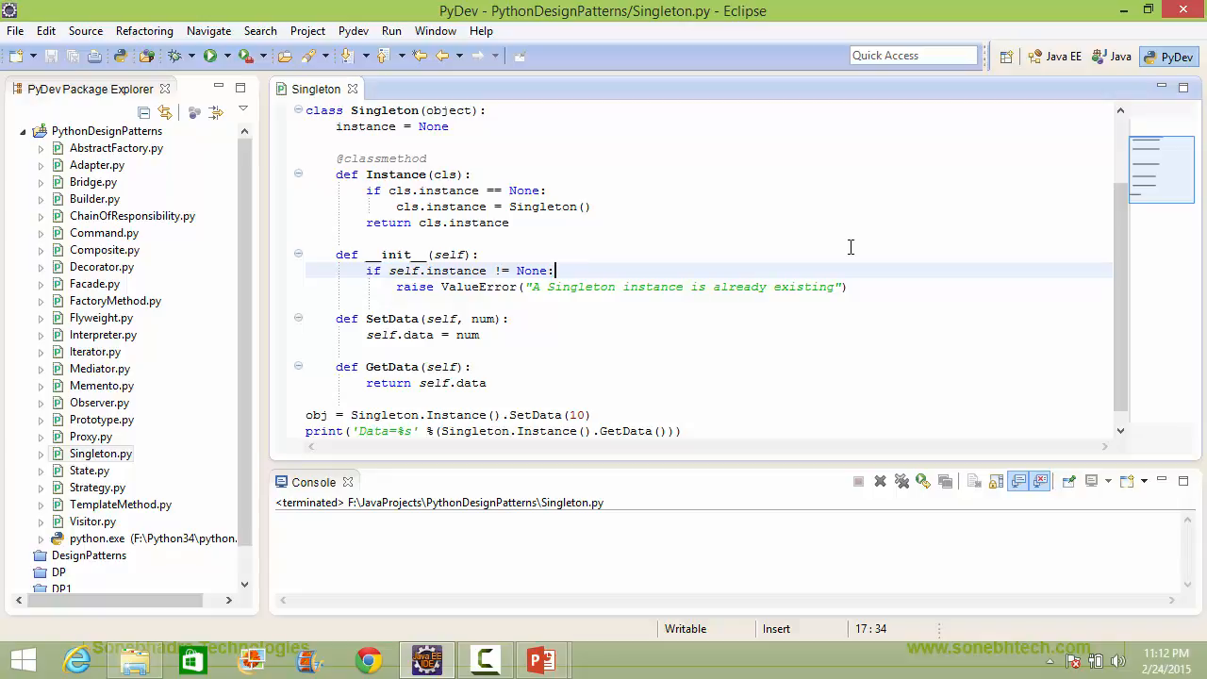
mouse_move(559, 336)
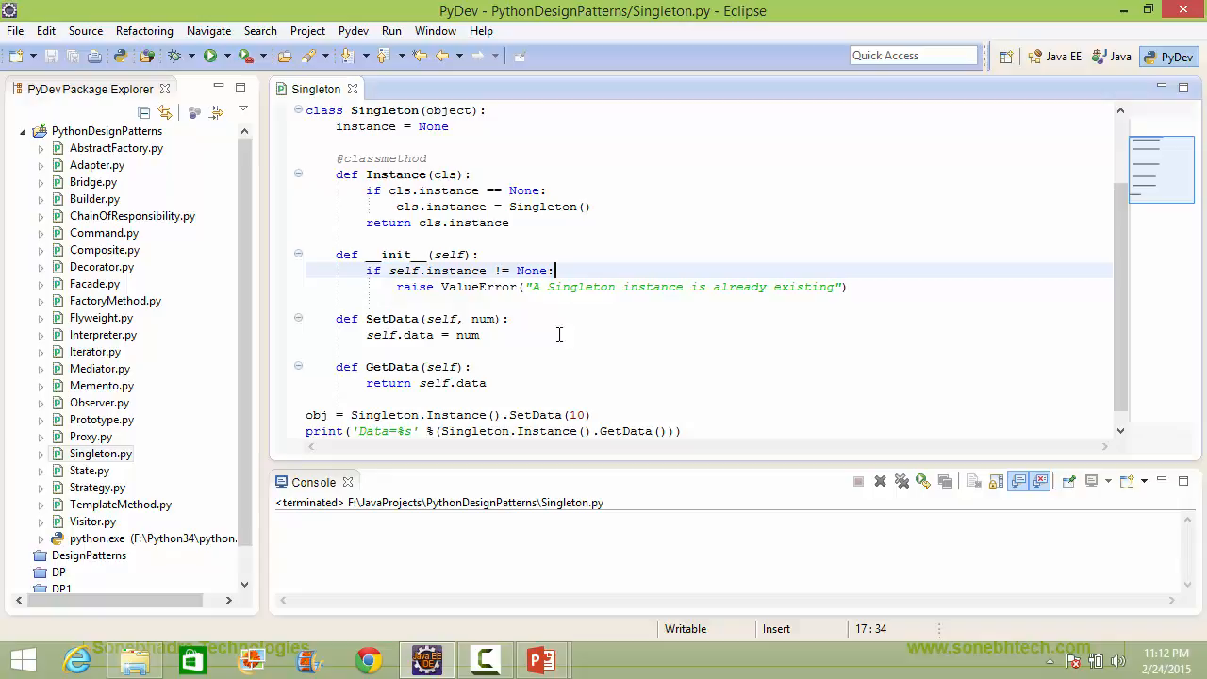
mouse_move(619, 294)
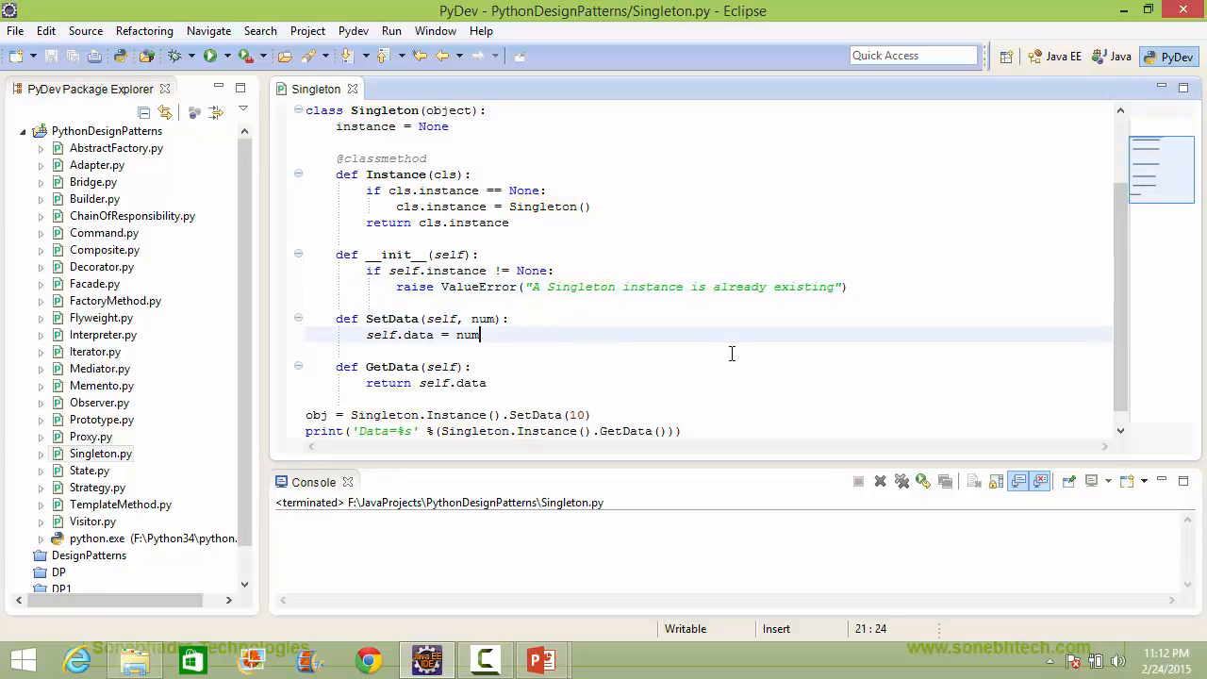
- Highlight the num parameter uses, GetData definition, Instance call and the new Singleton creation line
double_click(467, 336)
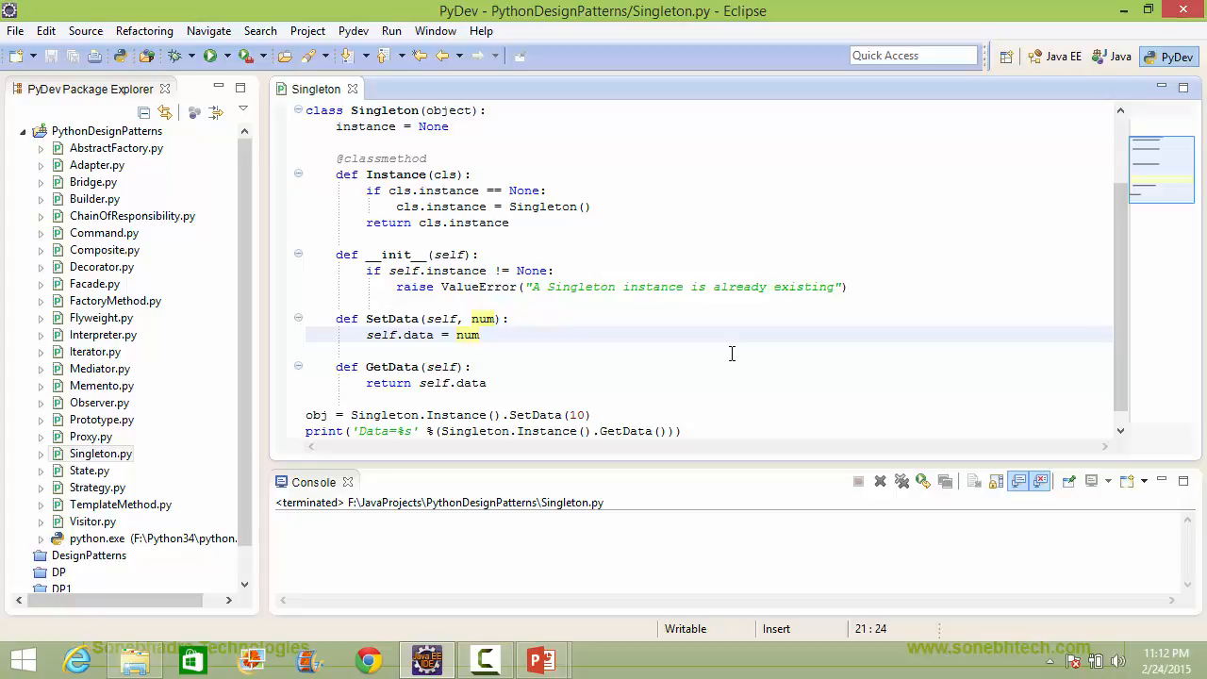
mouse_move(650, 394)
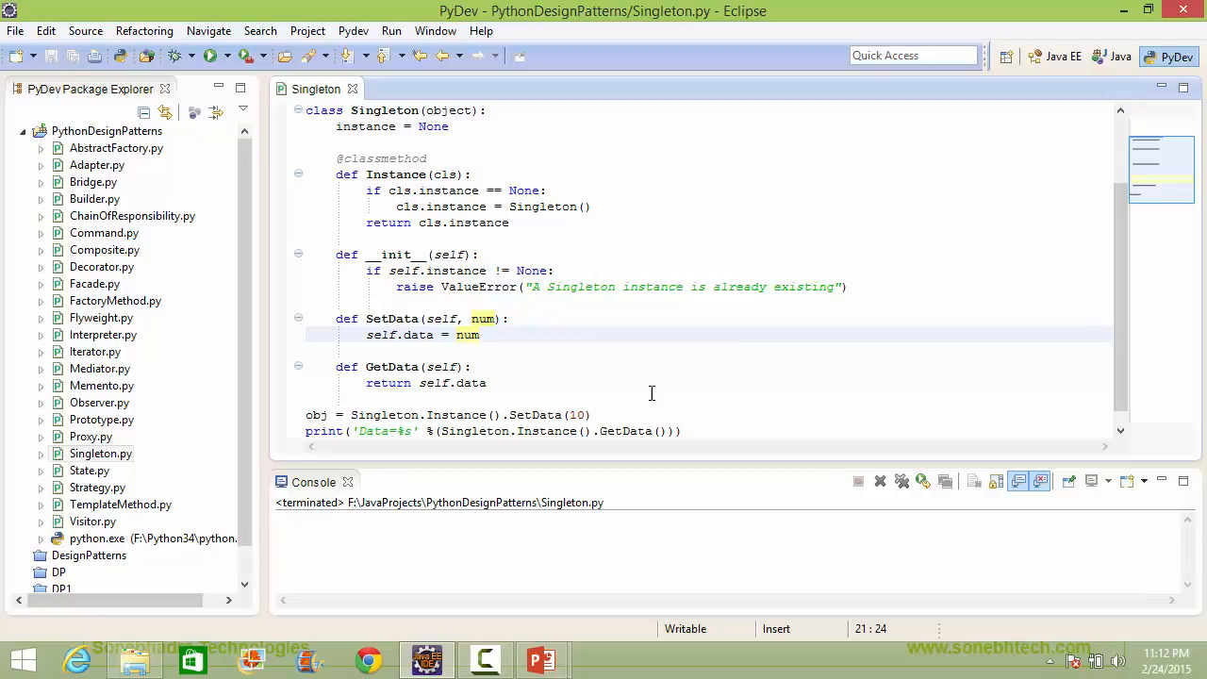
click(713, 366)
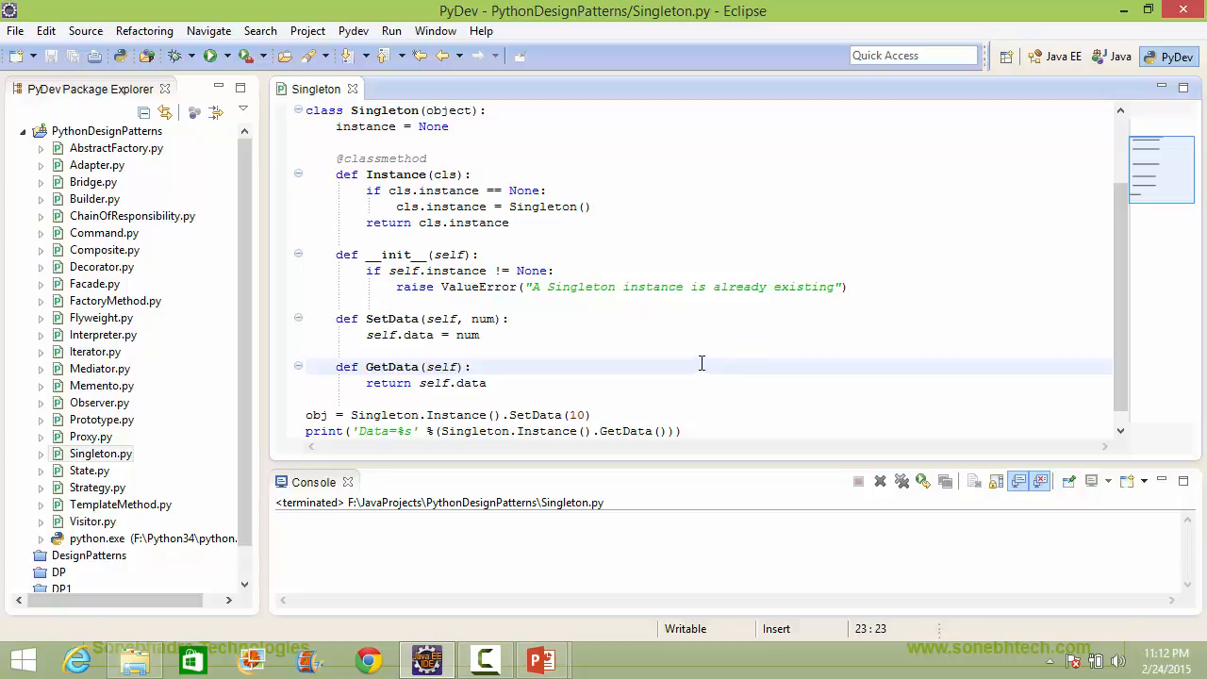
mouse_move(672, 375)
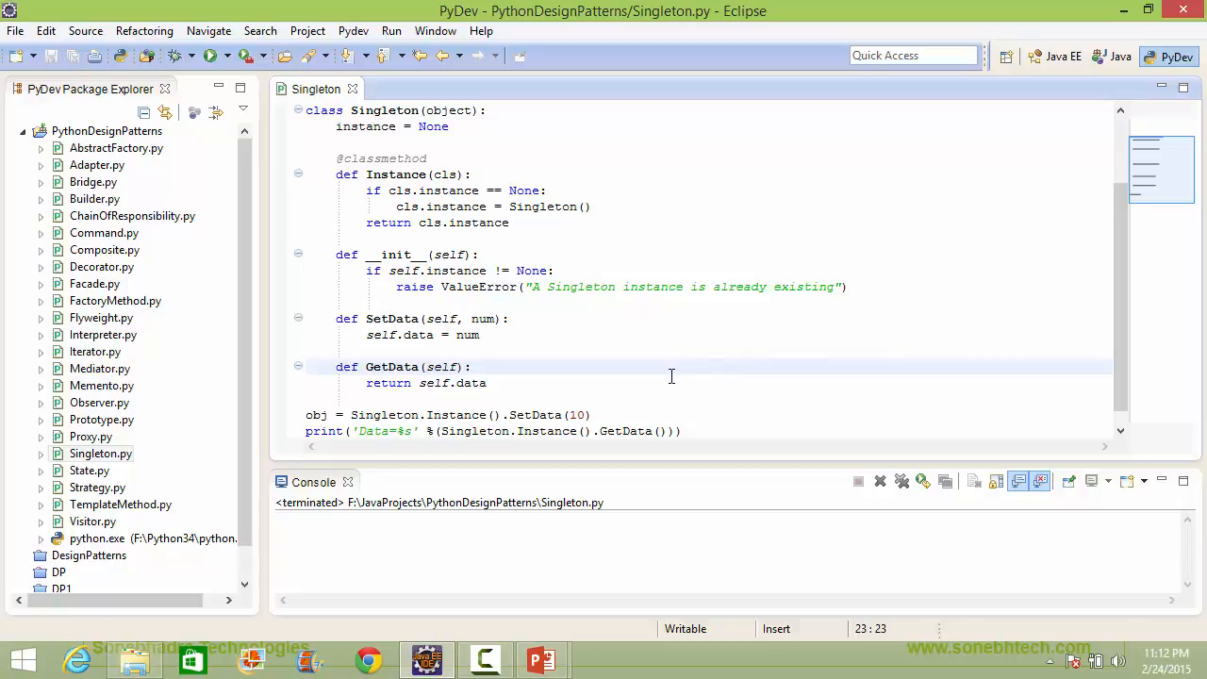
scroll(up, 3)
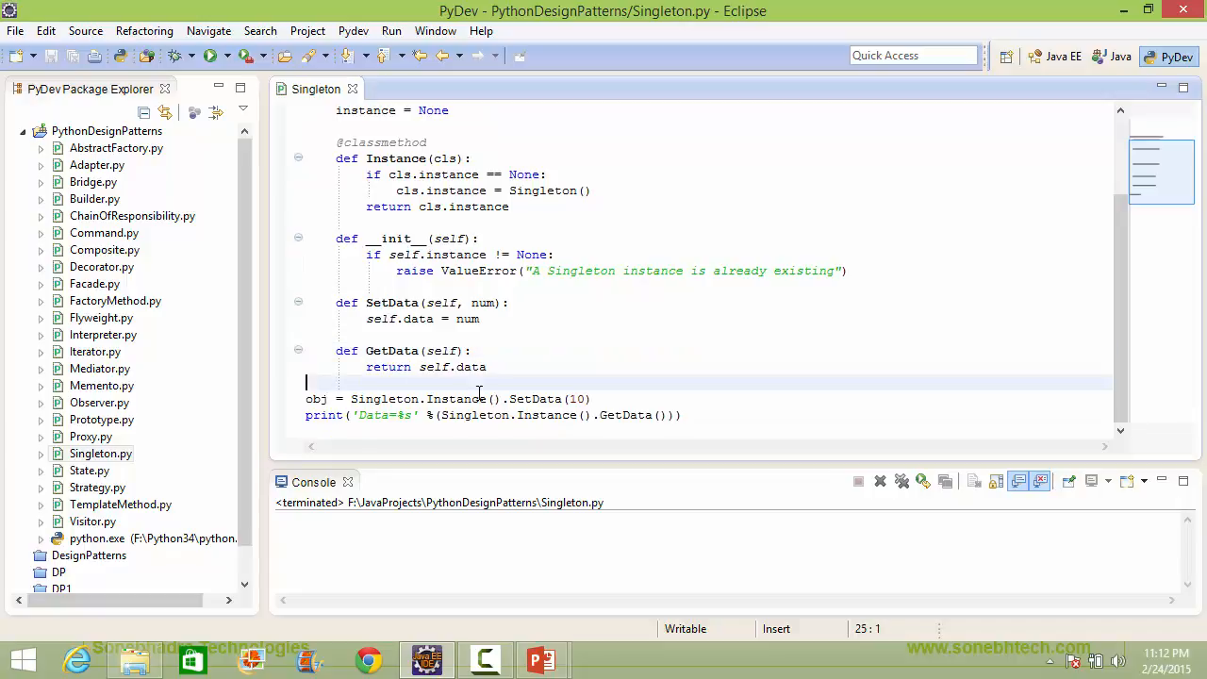
double_click(457, 398)
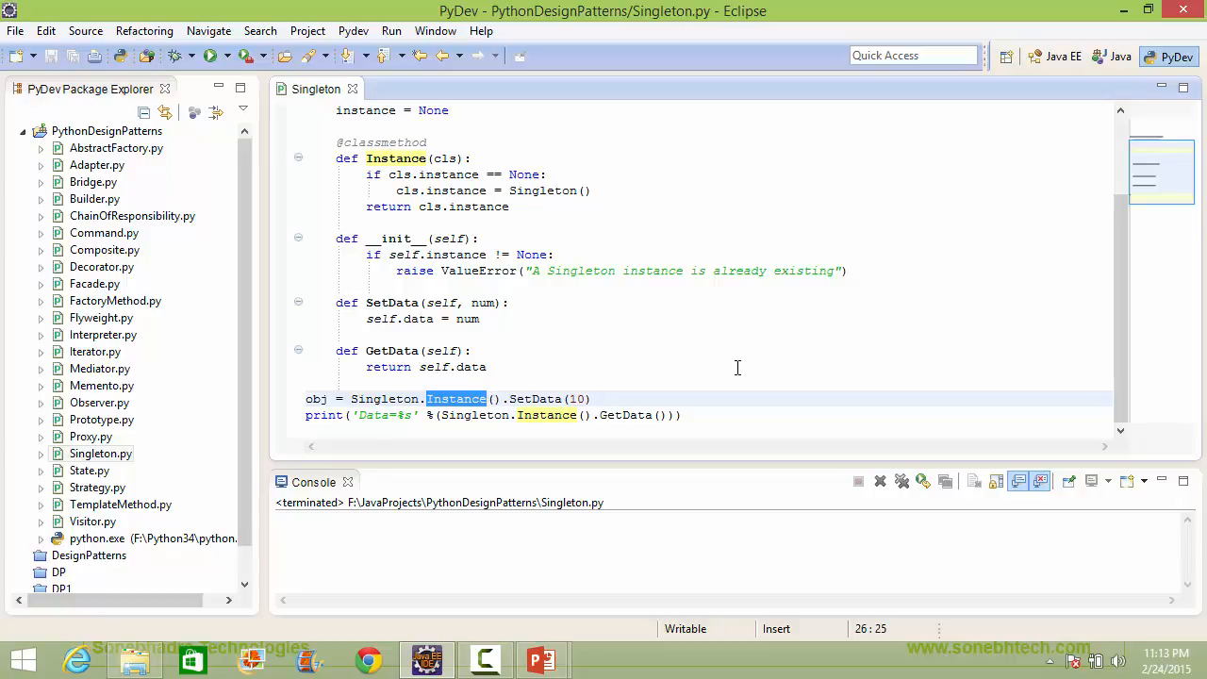
scroll(up, 3)
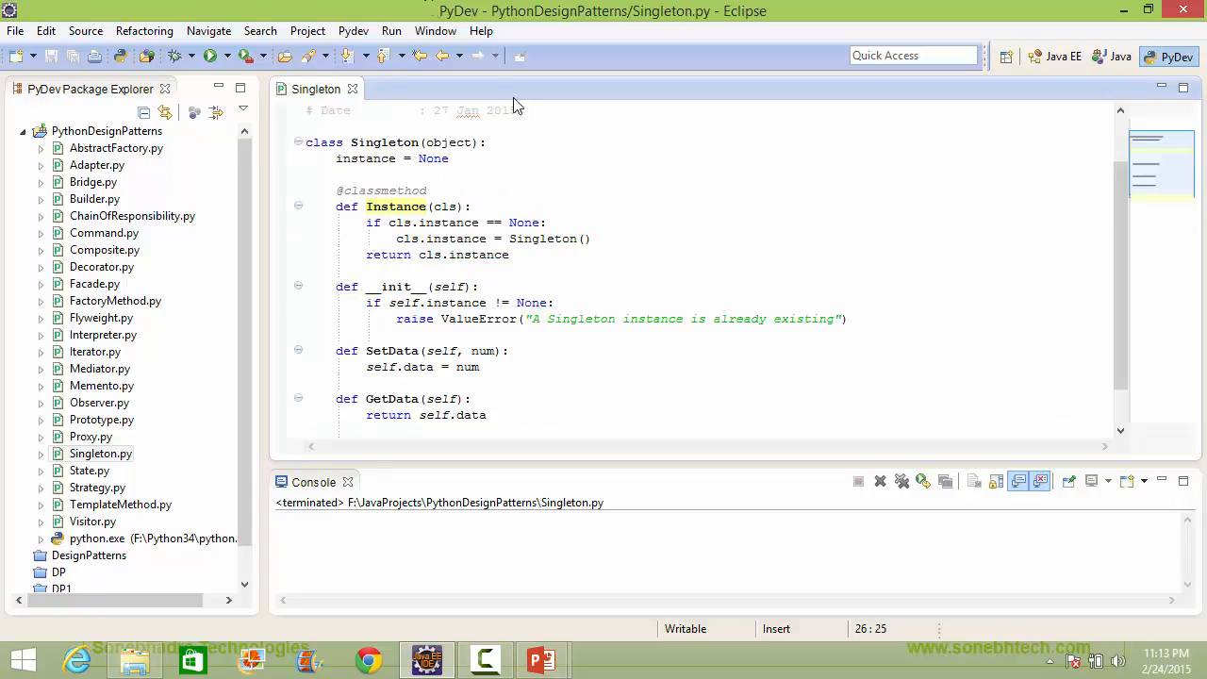
click(551, 223)
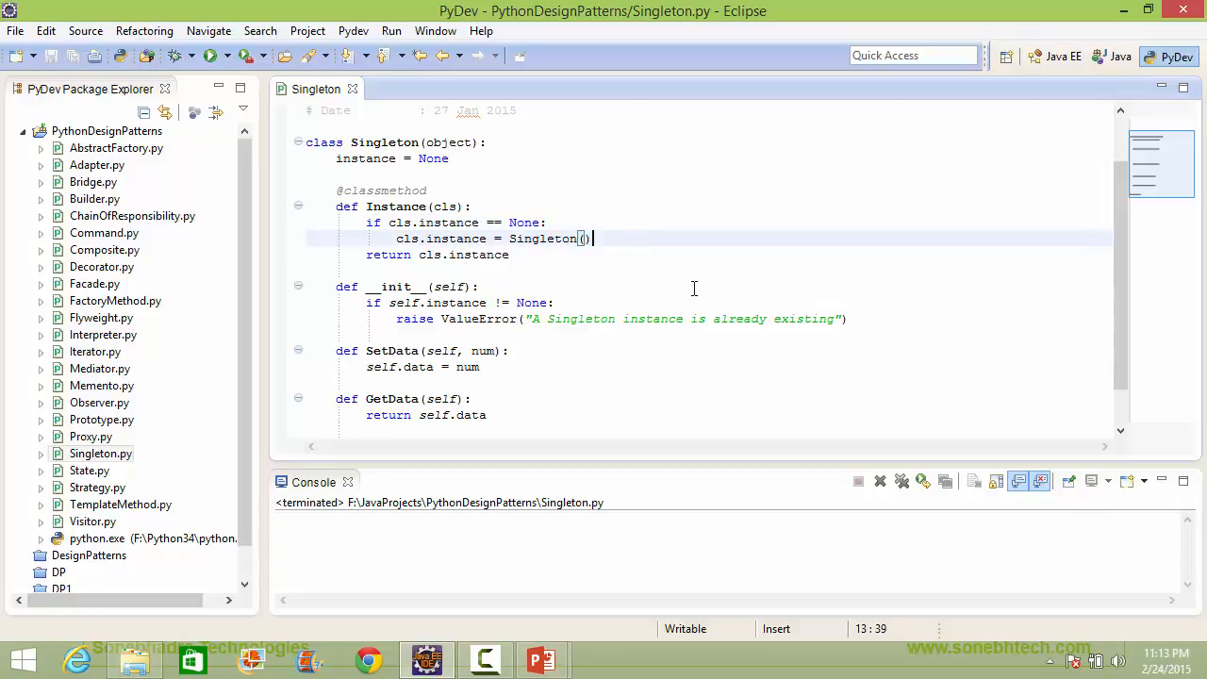
mouse_move(683, 407)
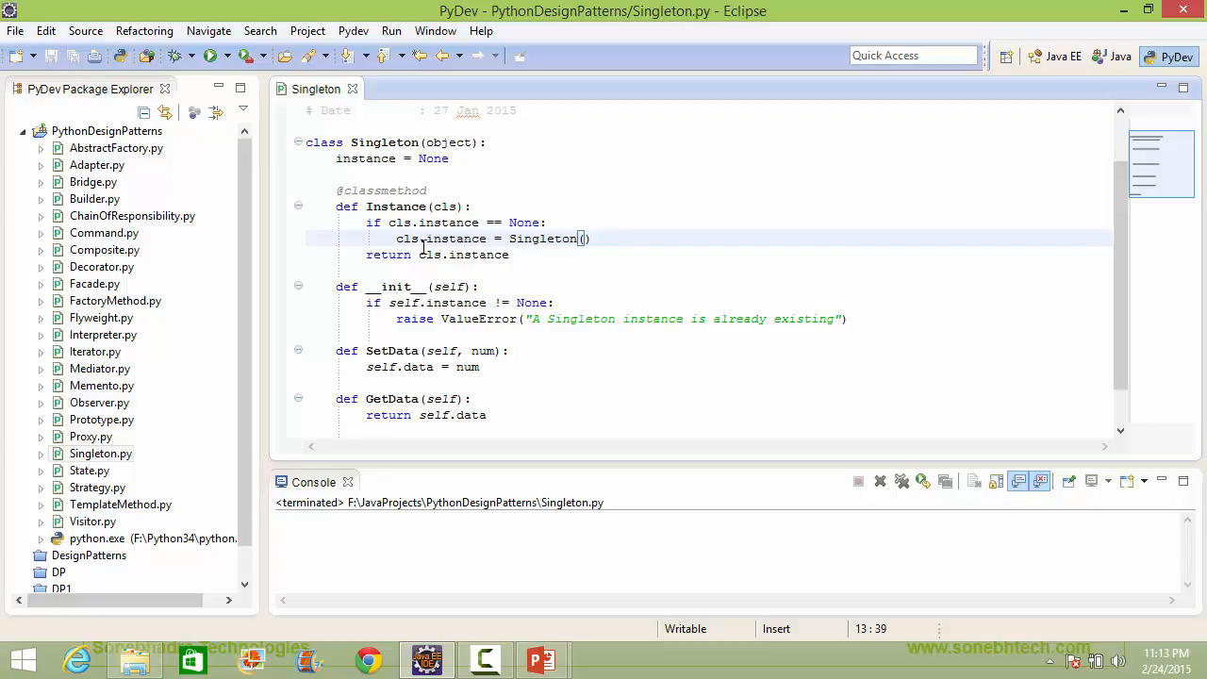
mouse_move(604, 347)
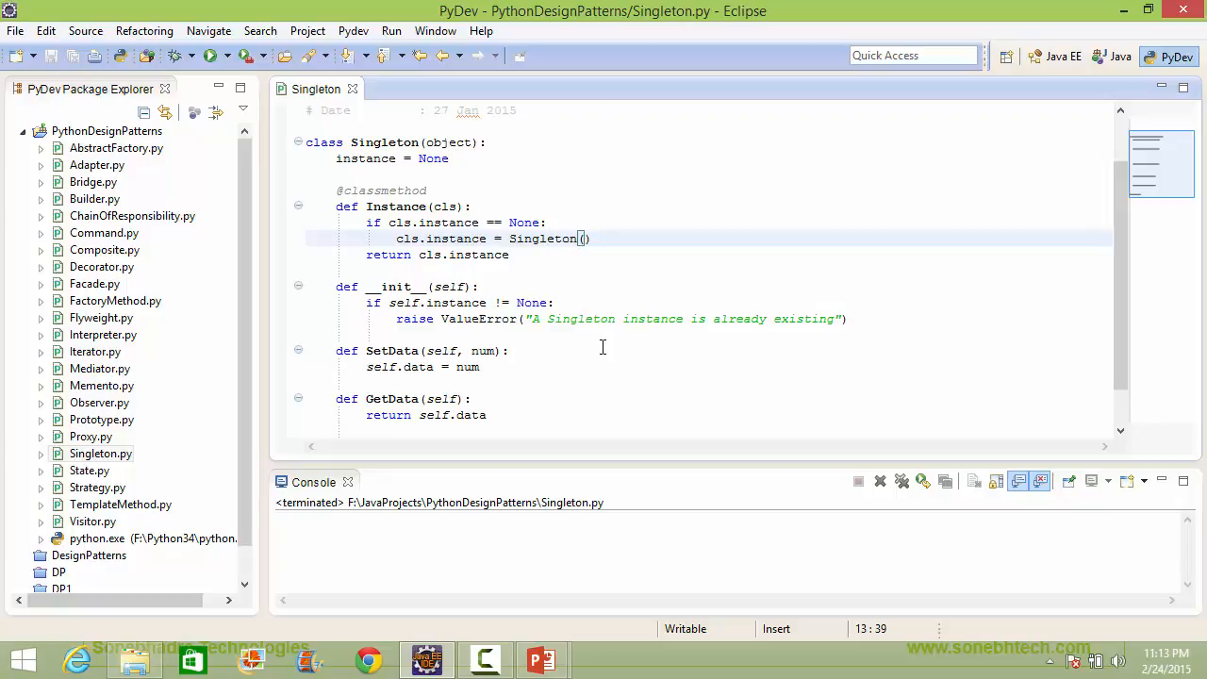
- Mark the stored-instance return line, the SetData call with its definition, every Instance use and the instance attribute
scroll(down, 3)
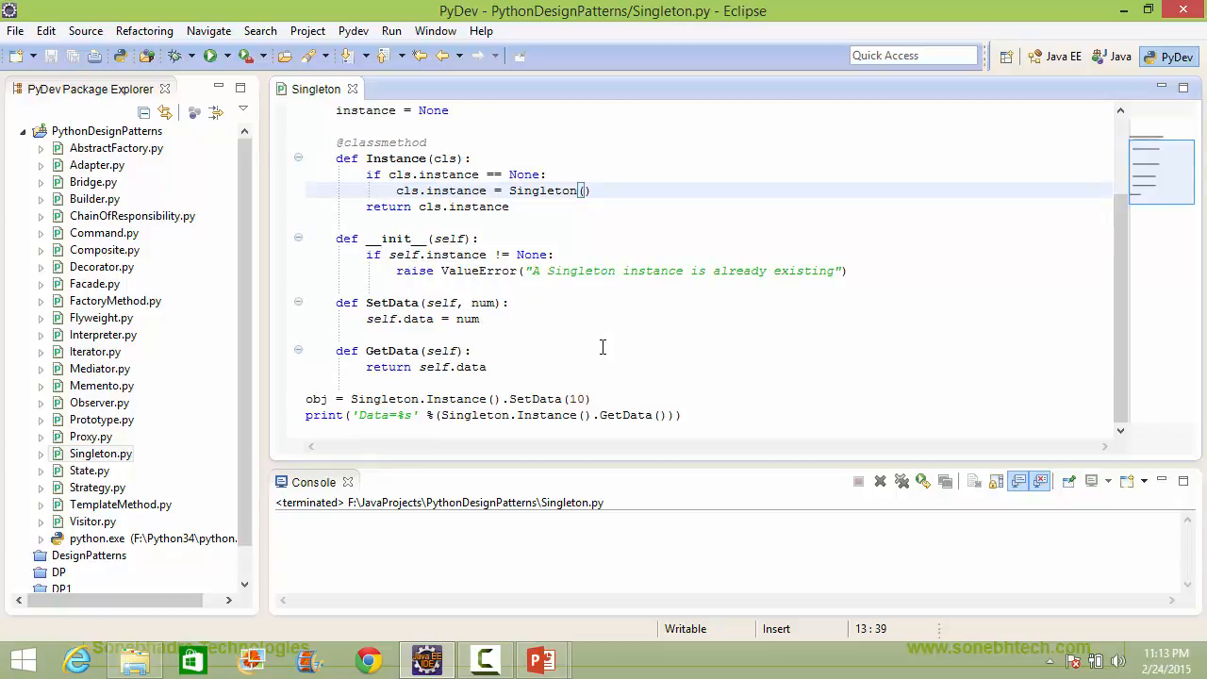
mouse_move(570, 208)
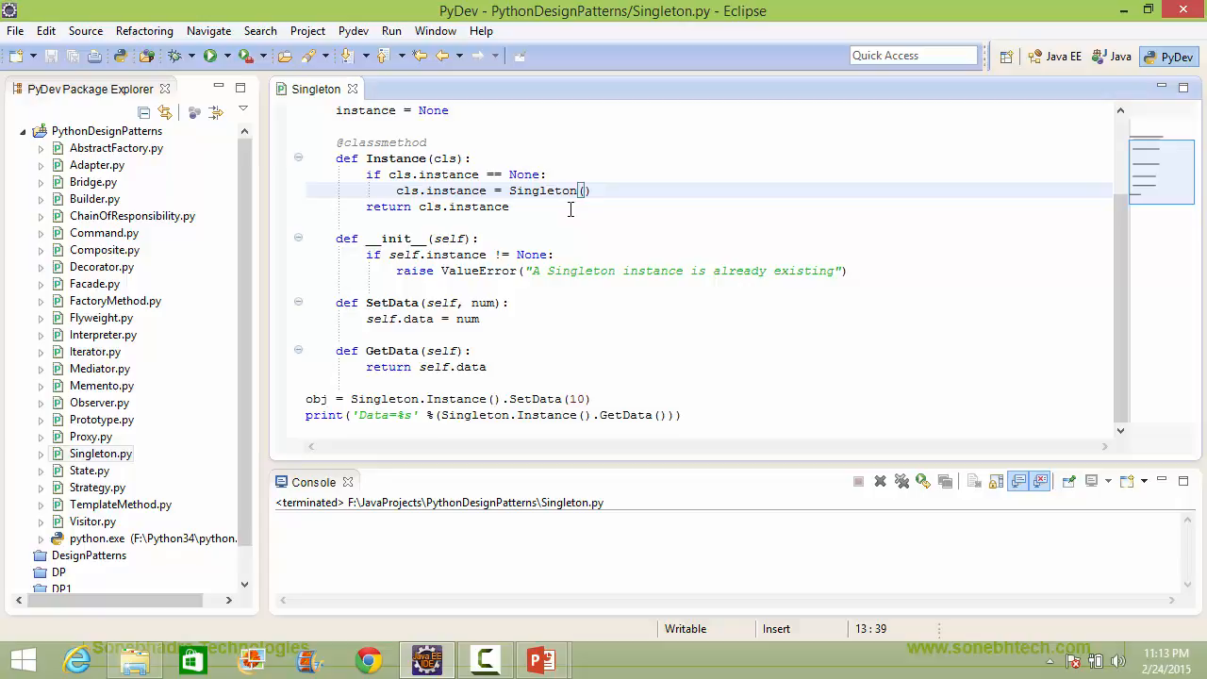
click(509, 205)
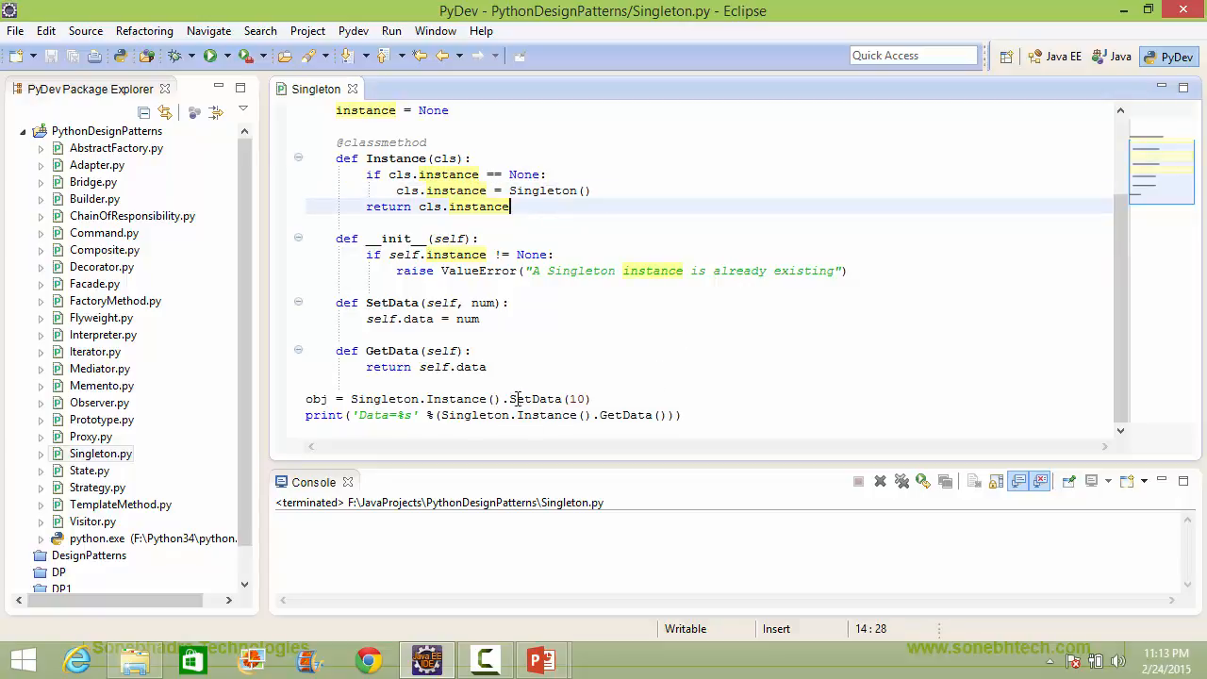
double_click(535, 398)
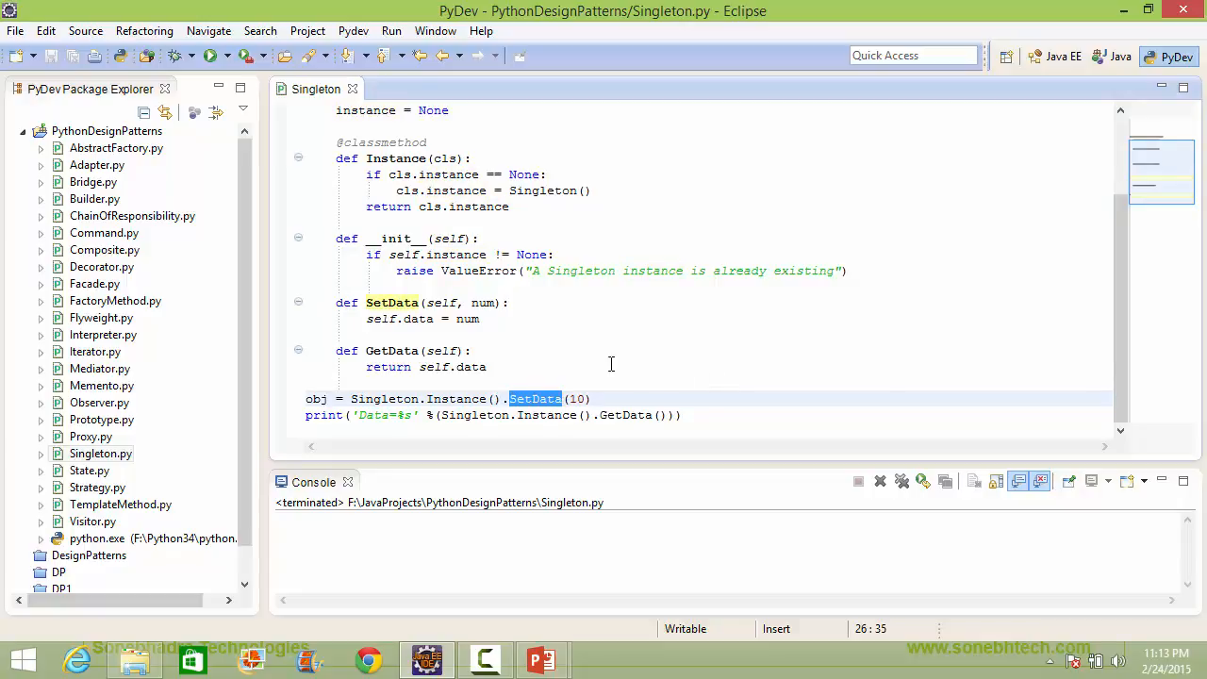
mouse_move(568, 366)
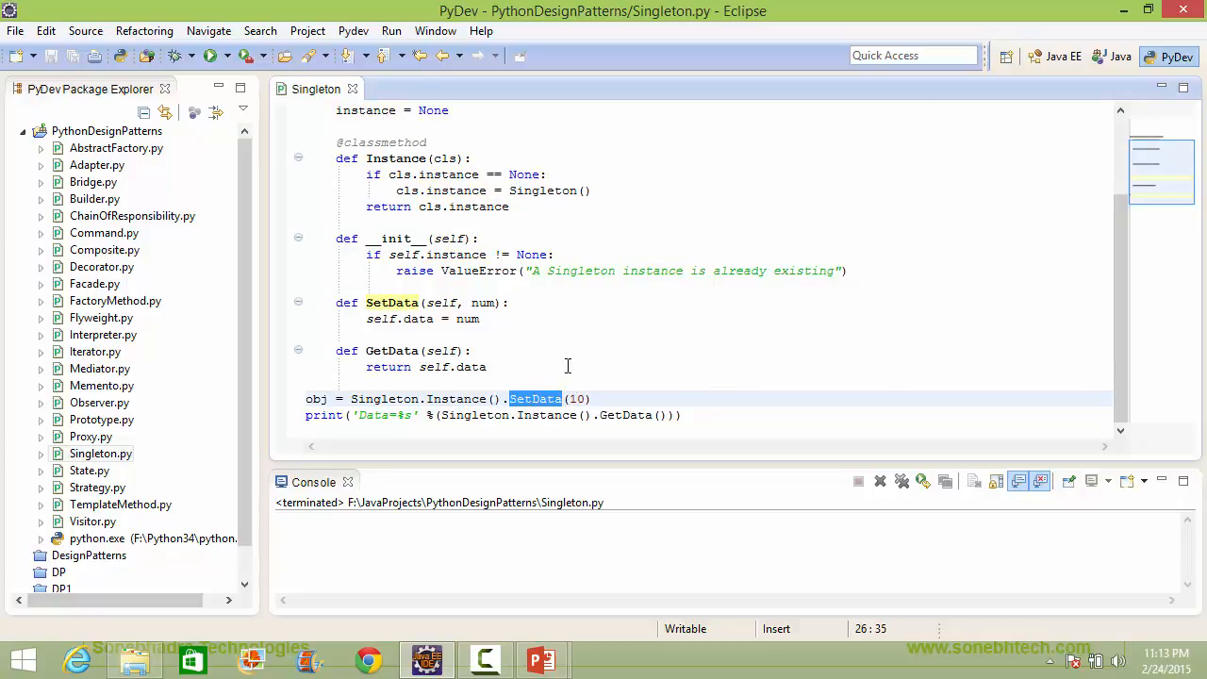
mouse_move(456, 304)
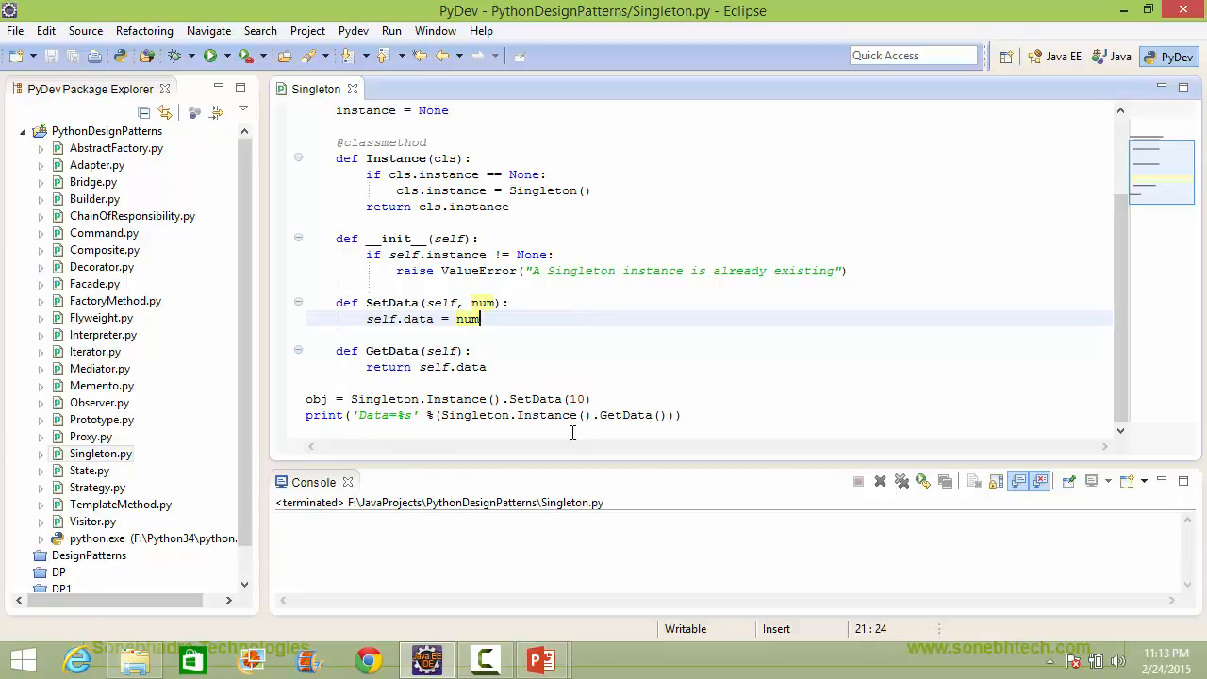
double_click(547, 415)
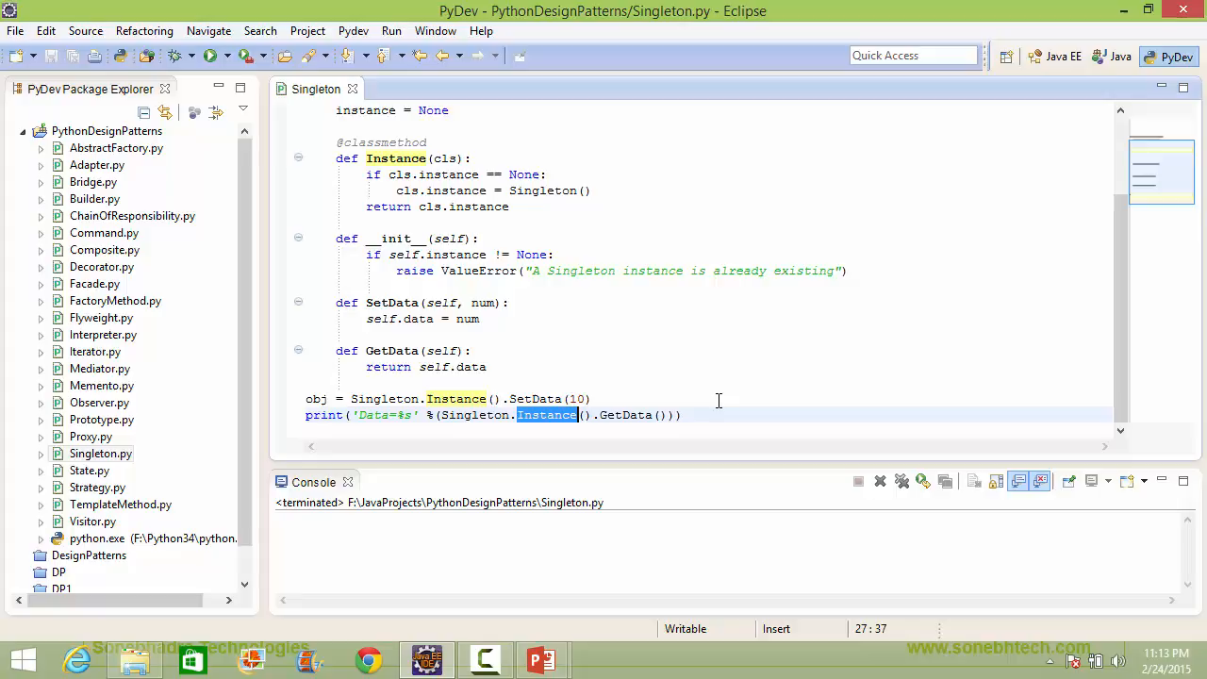
mouse_move(638, 338)
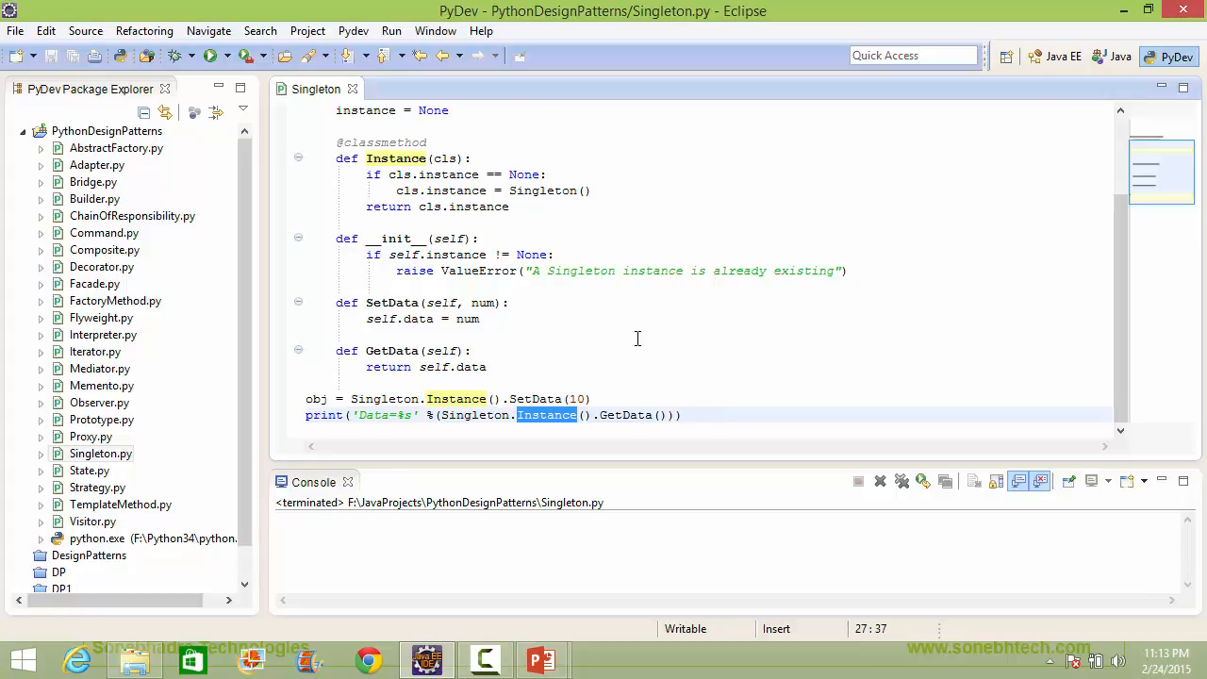
click(579, 173)
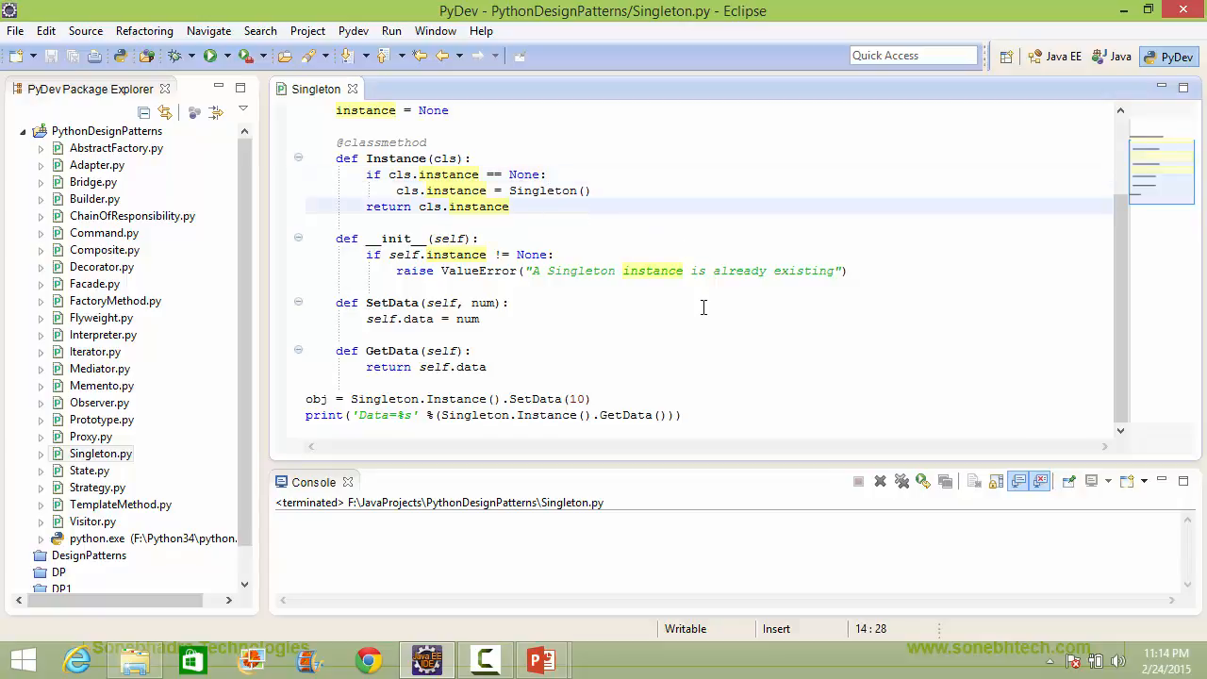
mouse_move(649, 338)
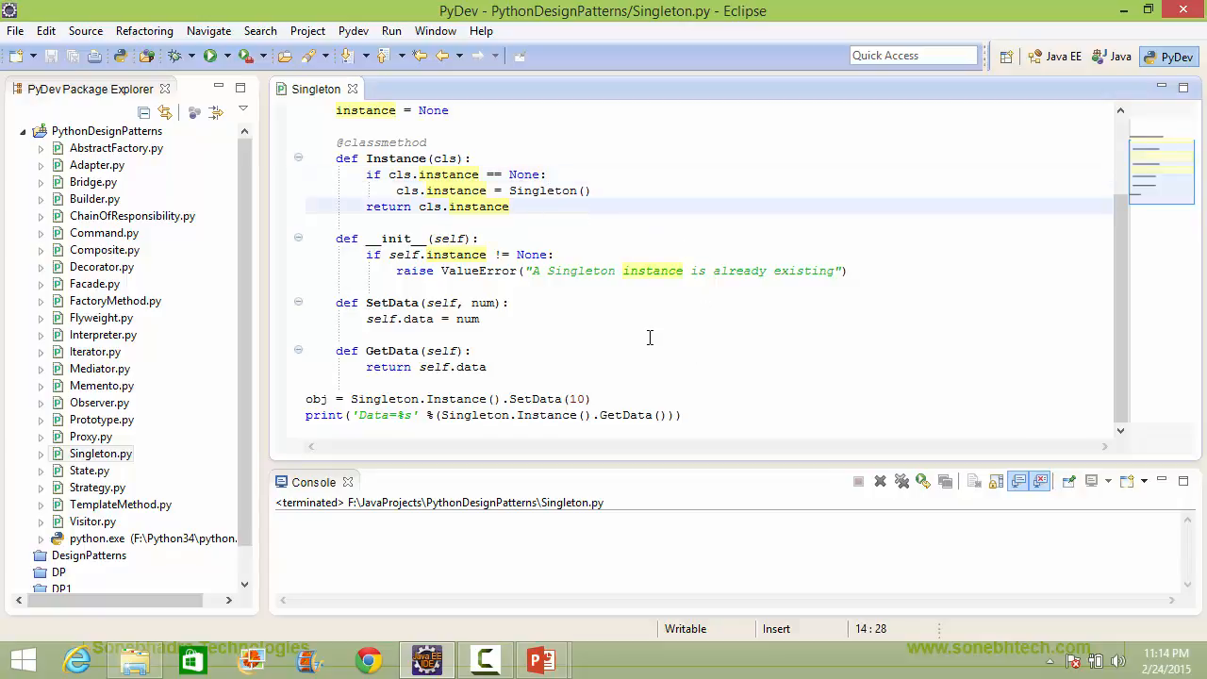
mouse_move(621, 359)
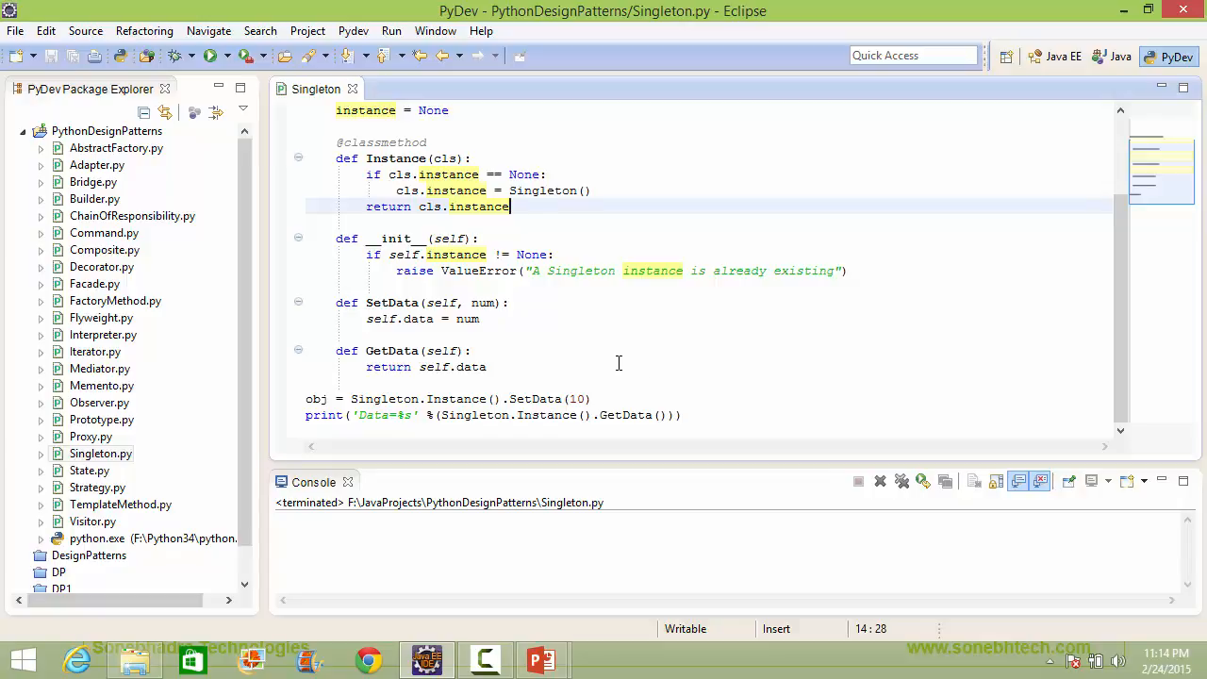
mouse_move(460, 398)
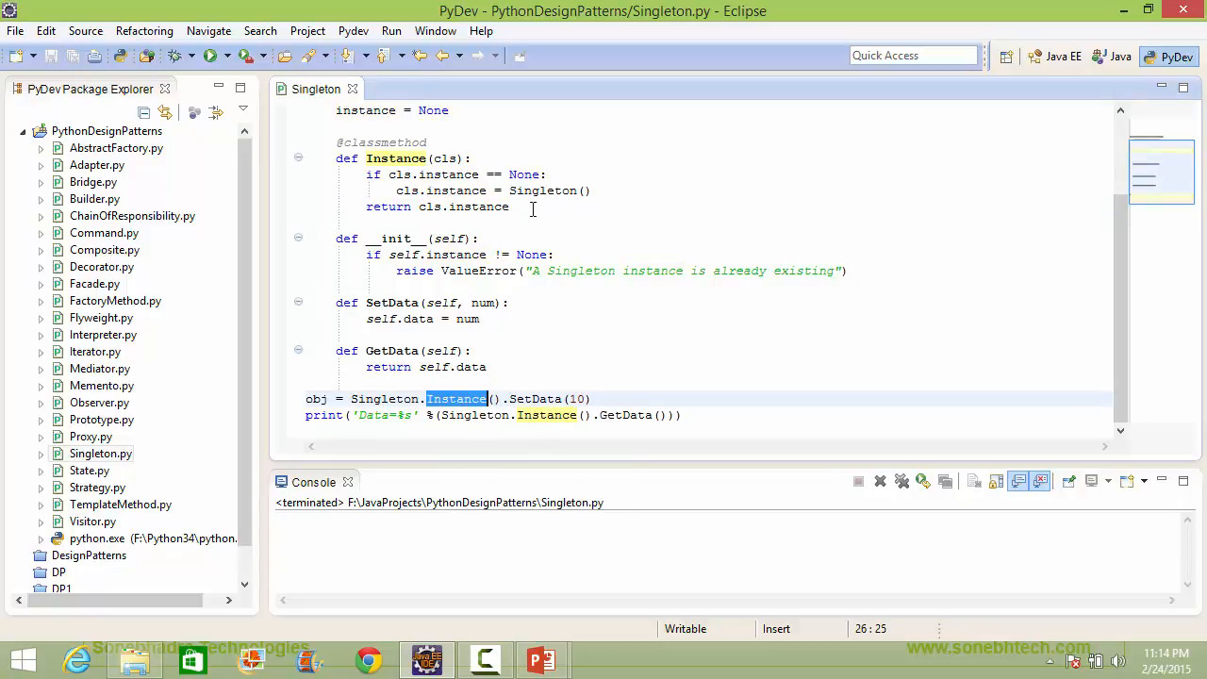
- Highlight the Instance and GetData calls in the print line and the data attribute they use
double_click(547, 415)
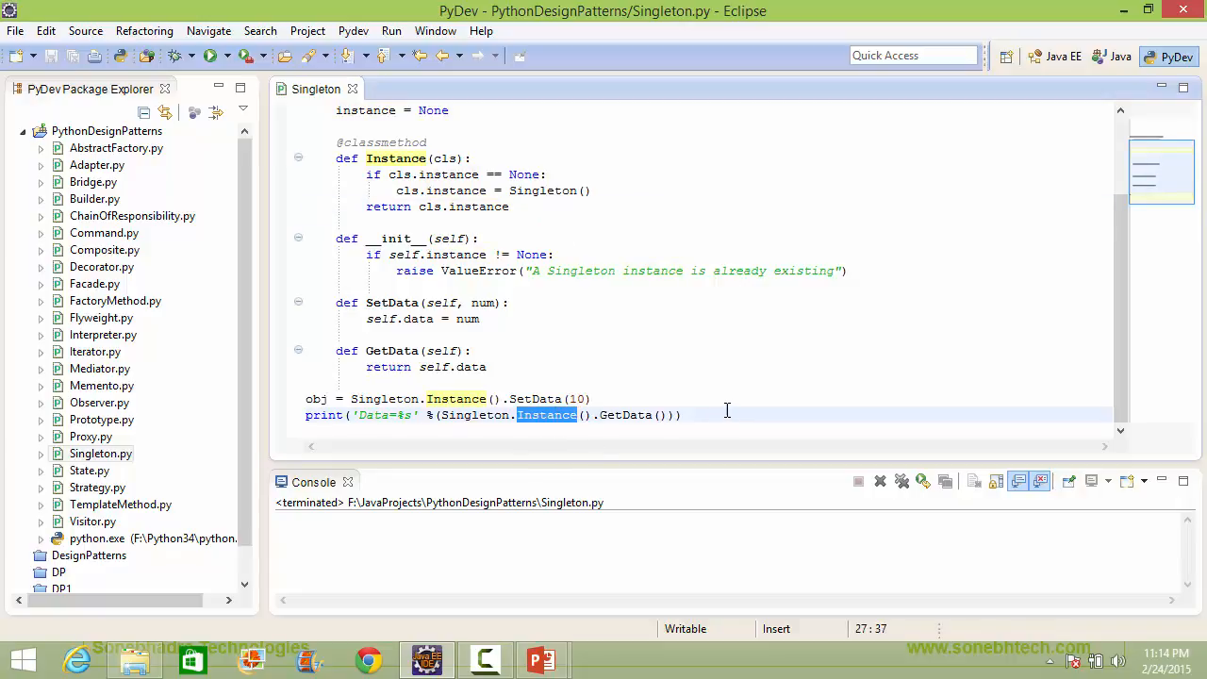
click(626, 415)
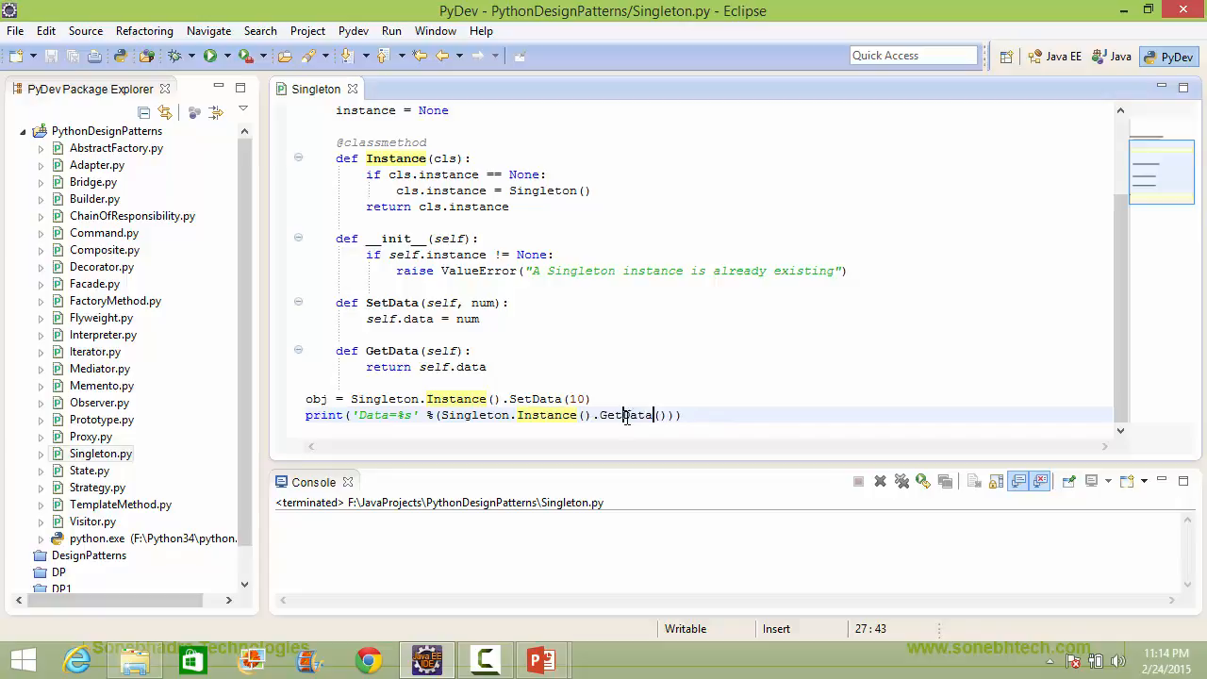
double_click(627, 415)
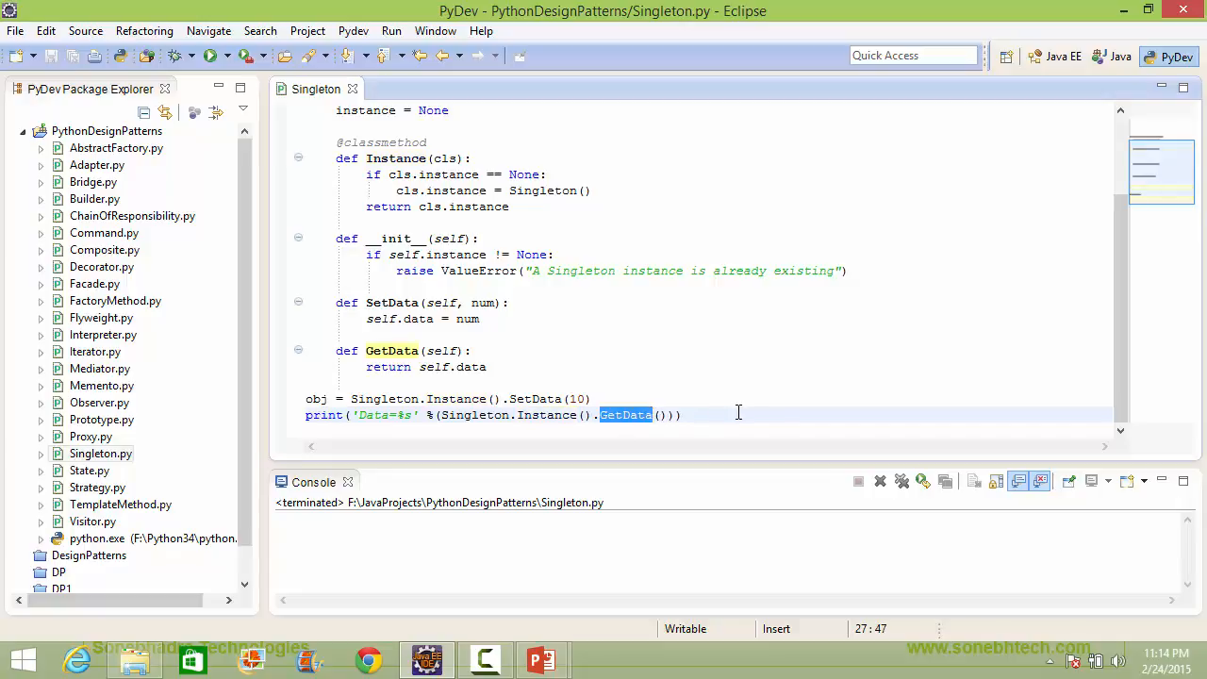
mouse_move(547, 358)
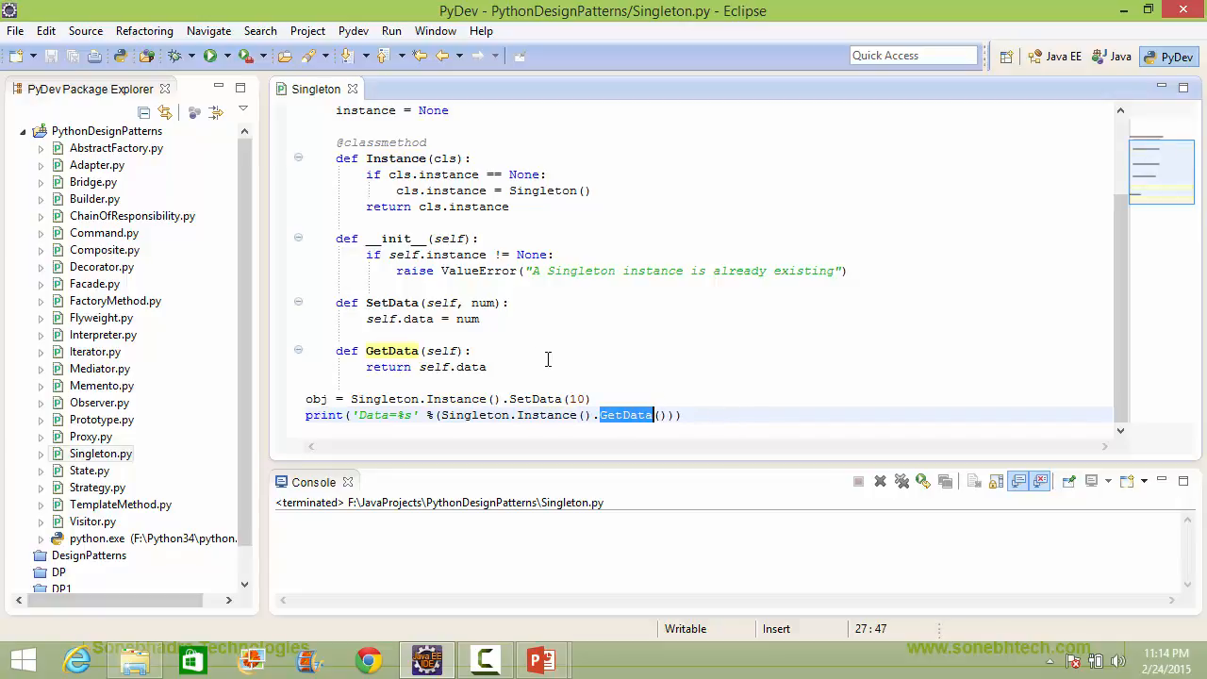
click(513, 366)
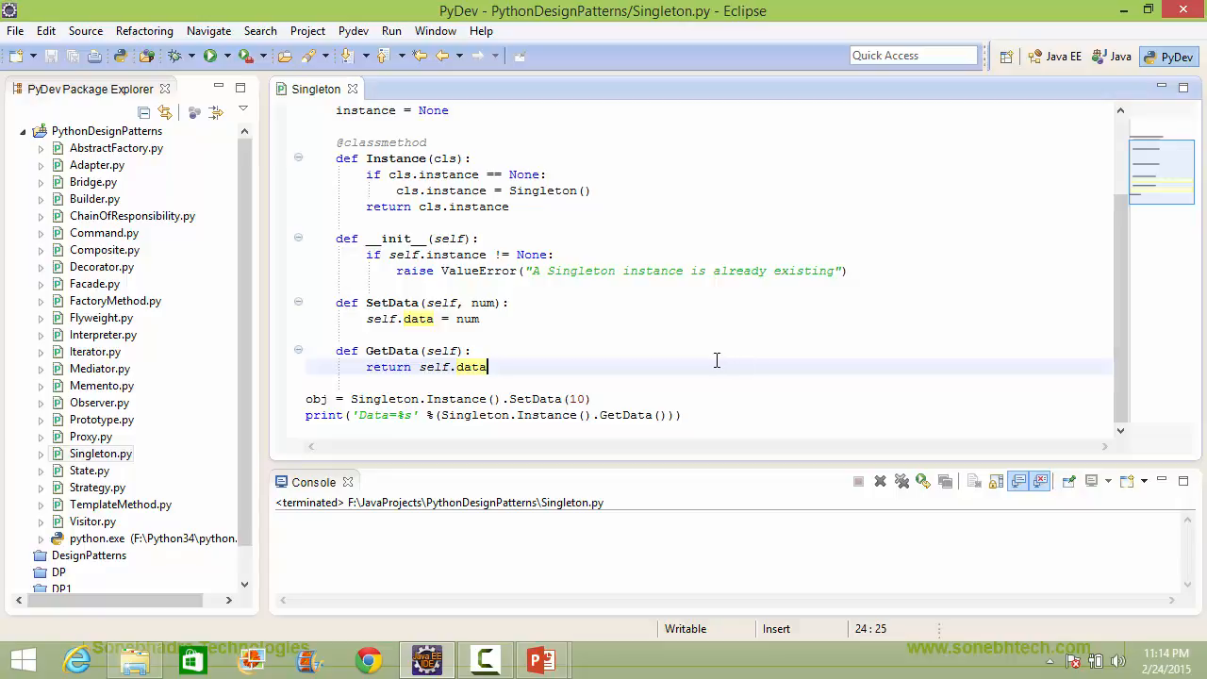
- Review the obj creation line and the data attribute use before running
scroll(up, 3)
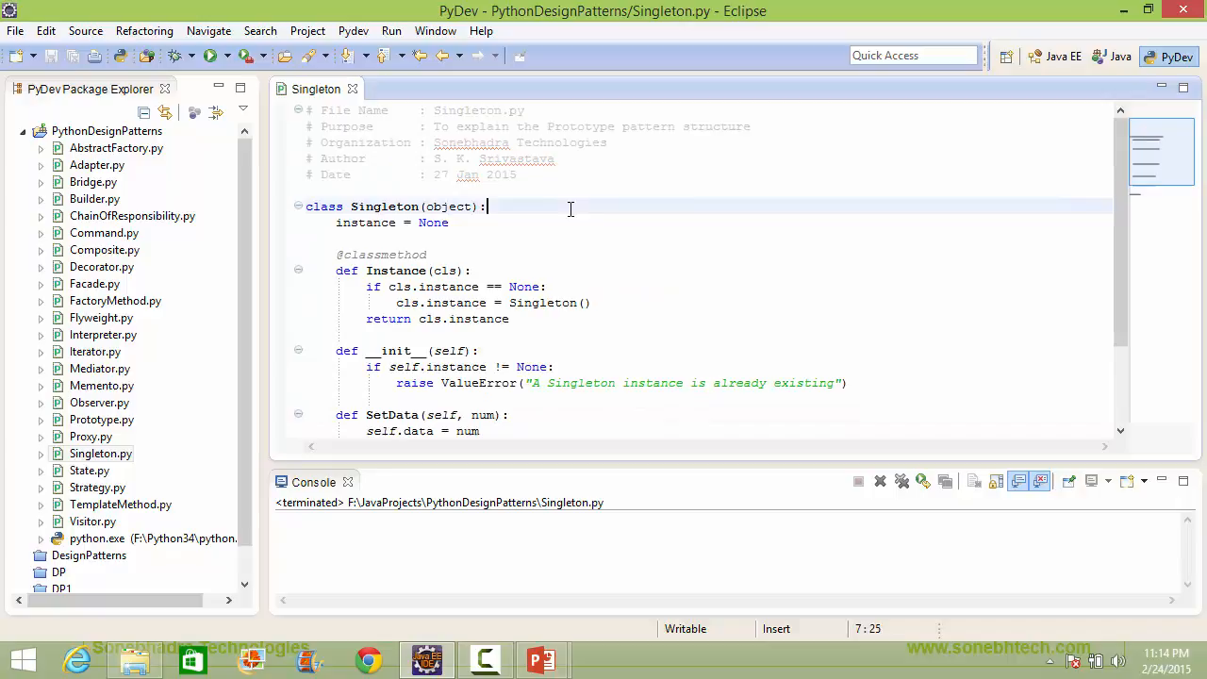
mouse_move(649, 302)
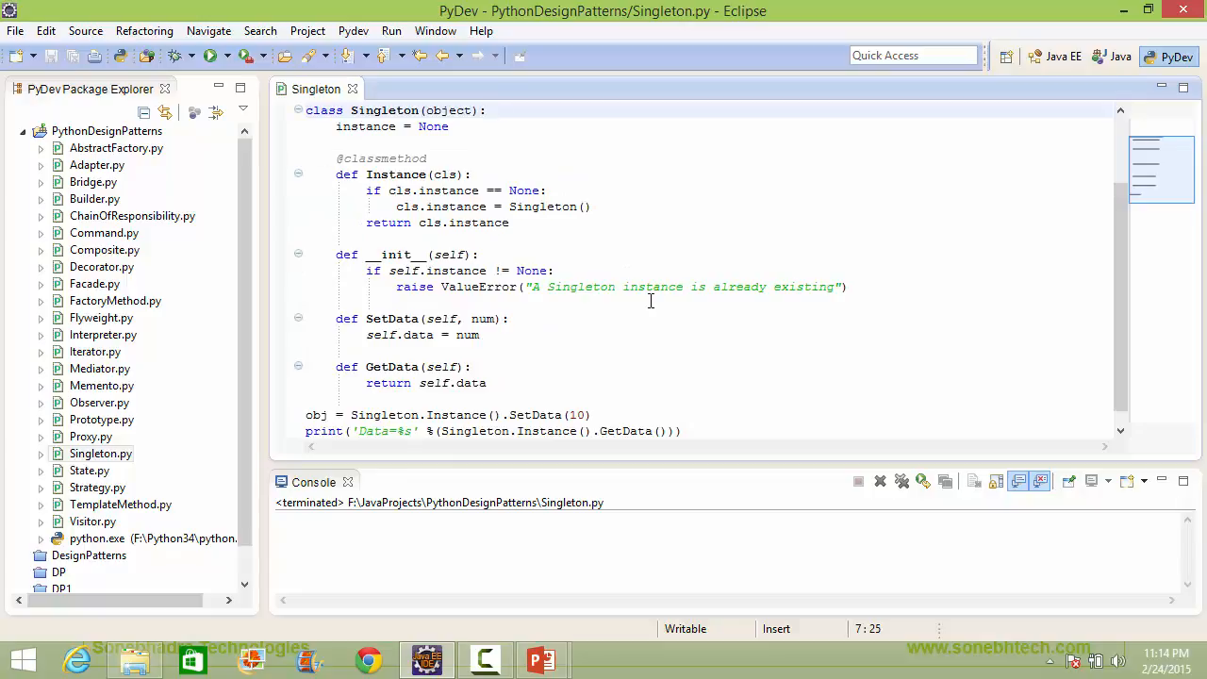
scroll(down, 3)
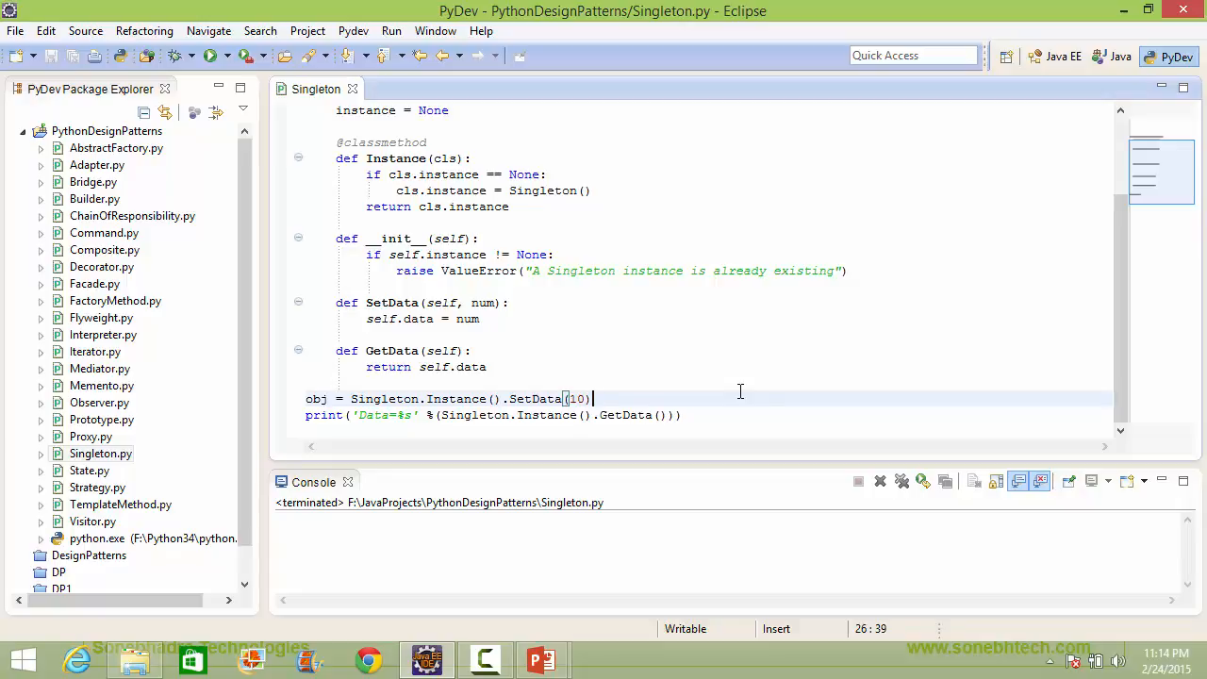
mouse_move(556, 366)
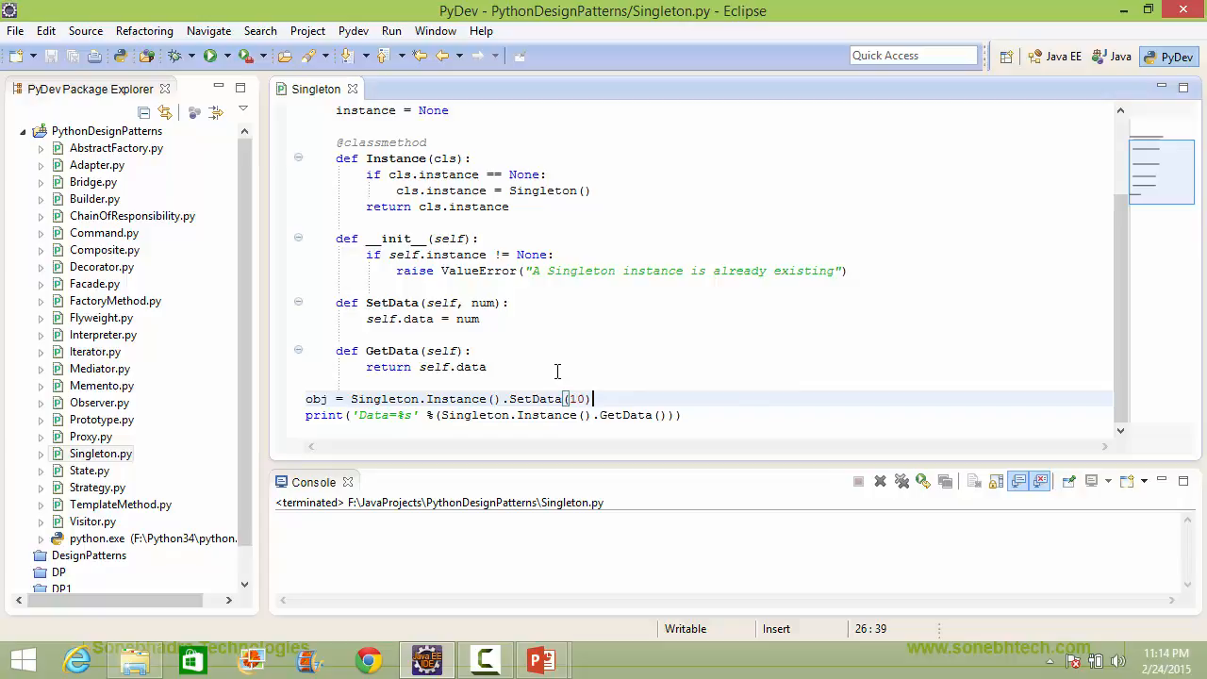
mouse_move(303, 385)
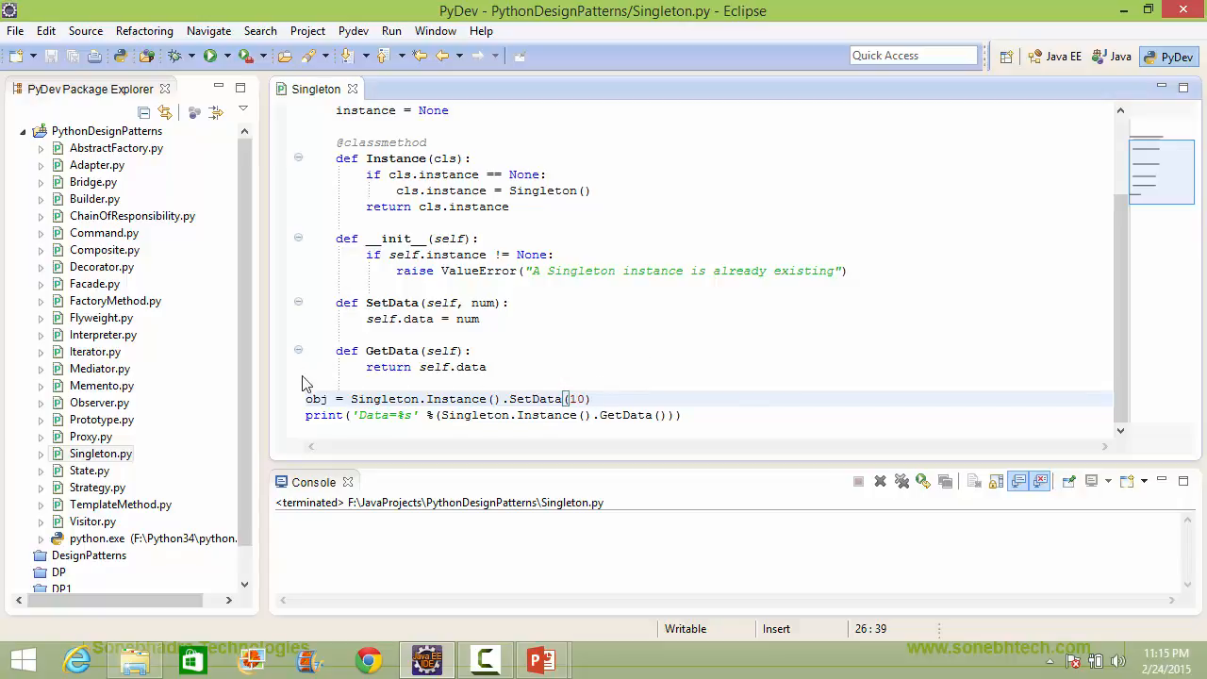
click(674, 385)
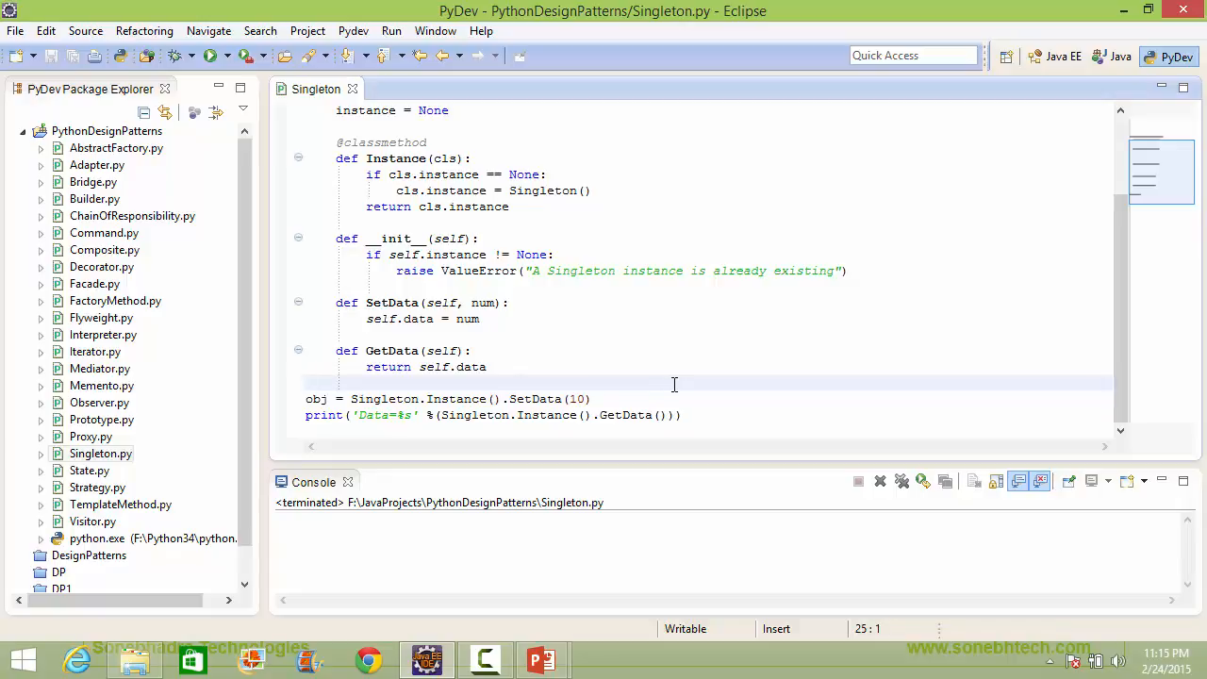
scroll(up, 3)
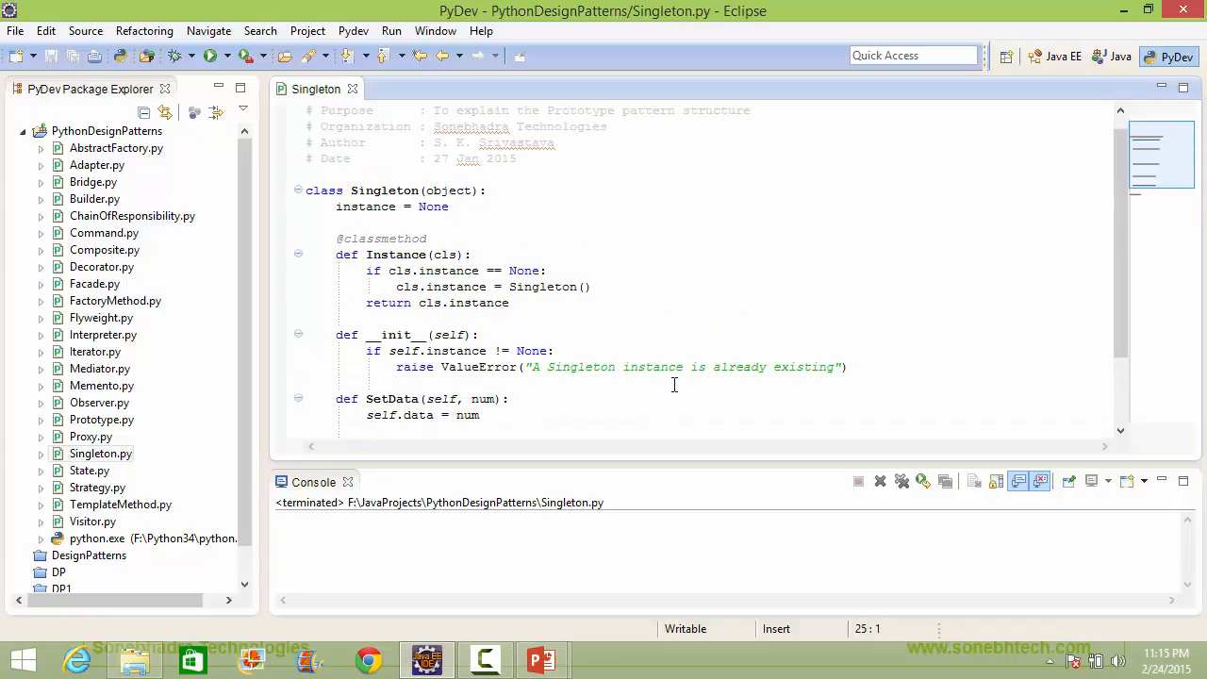
scroll(down, 3)
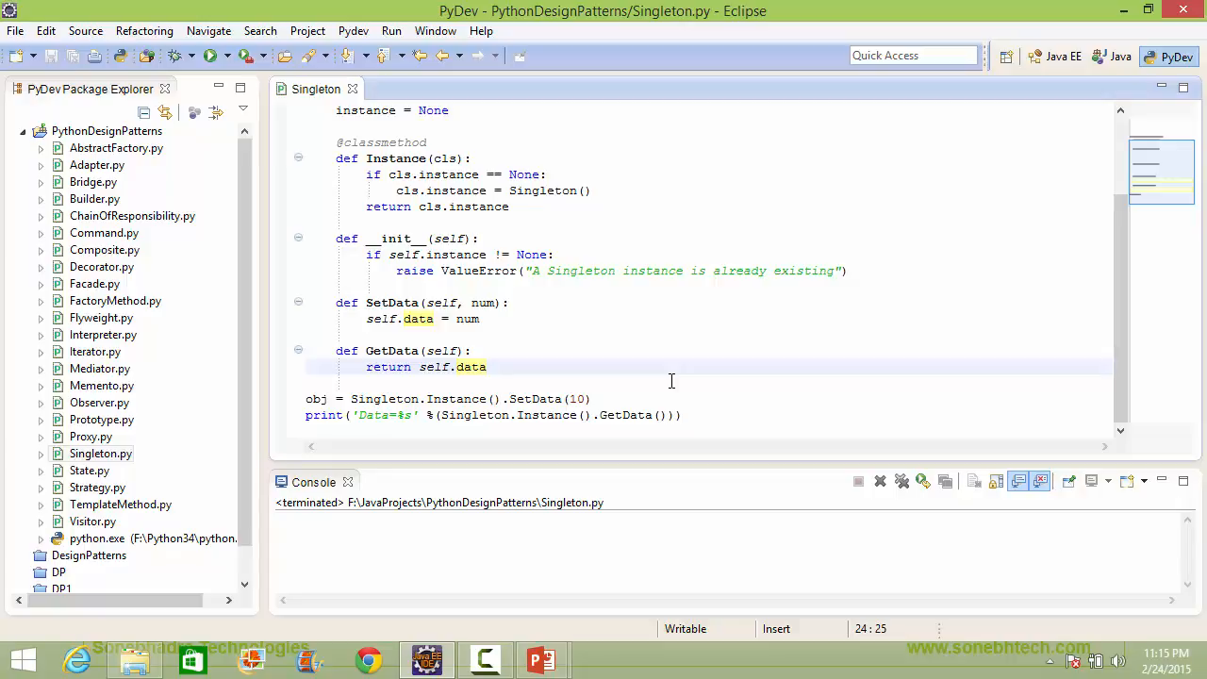
click(487, 366)
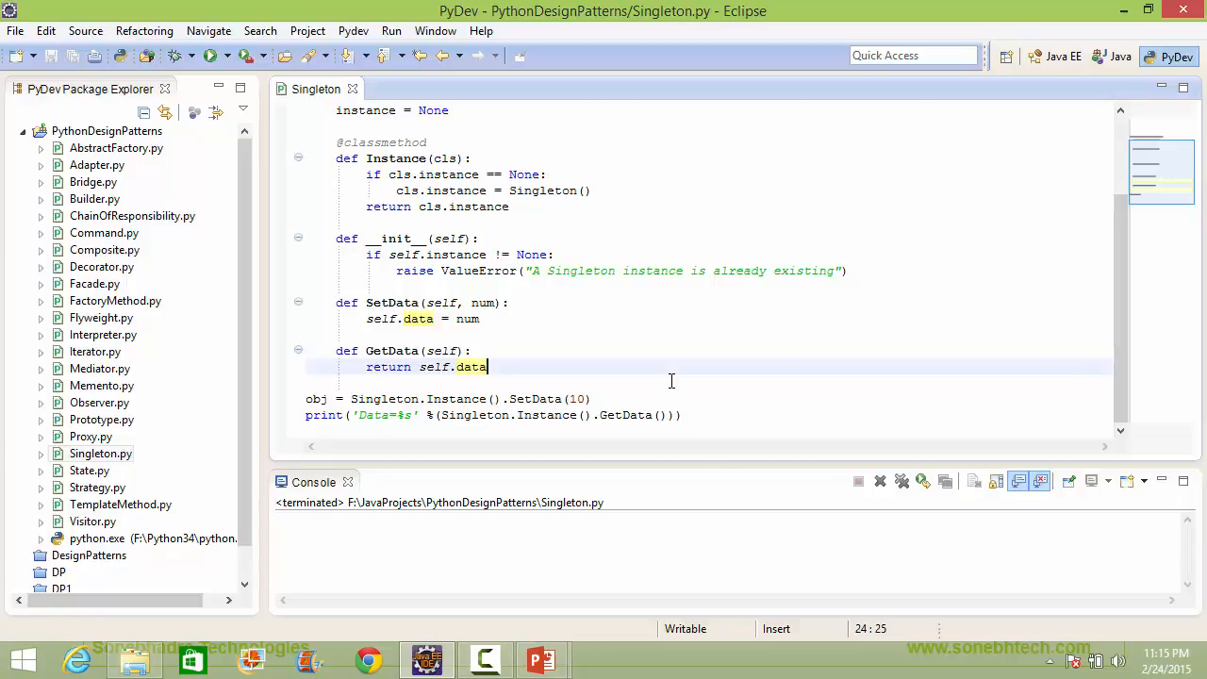
click(694, 415)
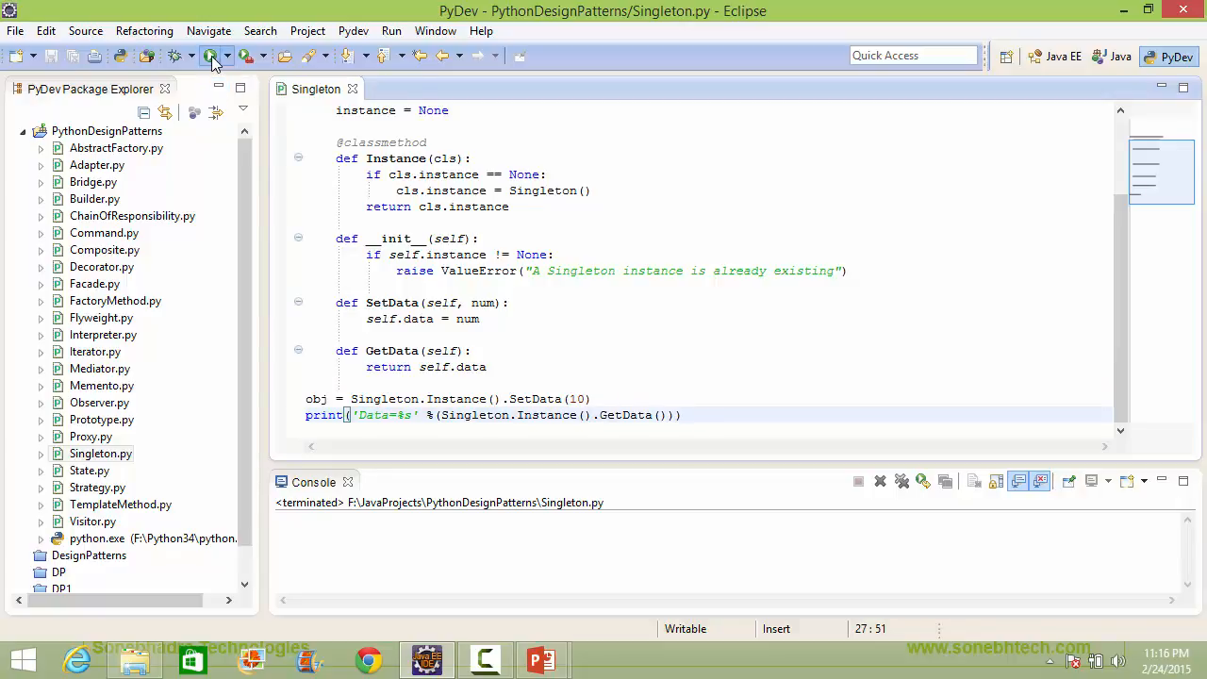
- Run Singleton.py, then highlight SetData, GetData and the printed 10 showing Data=10 in the console
click(215, 54)
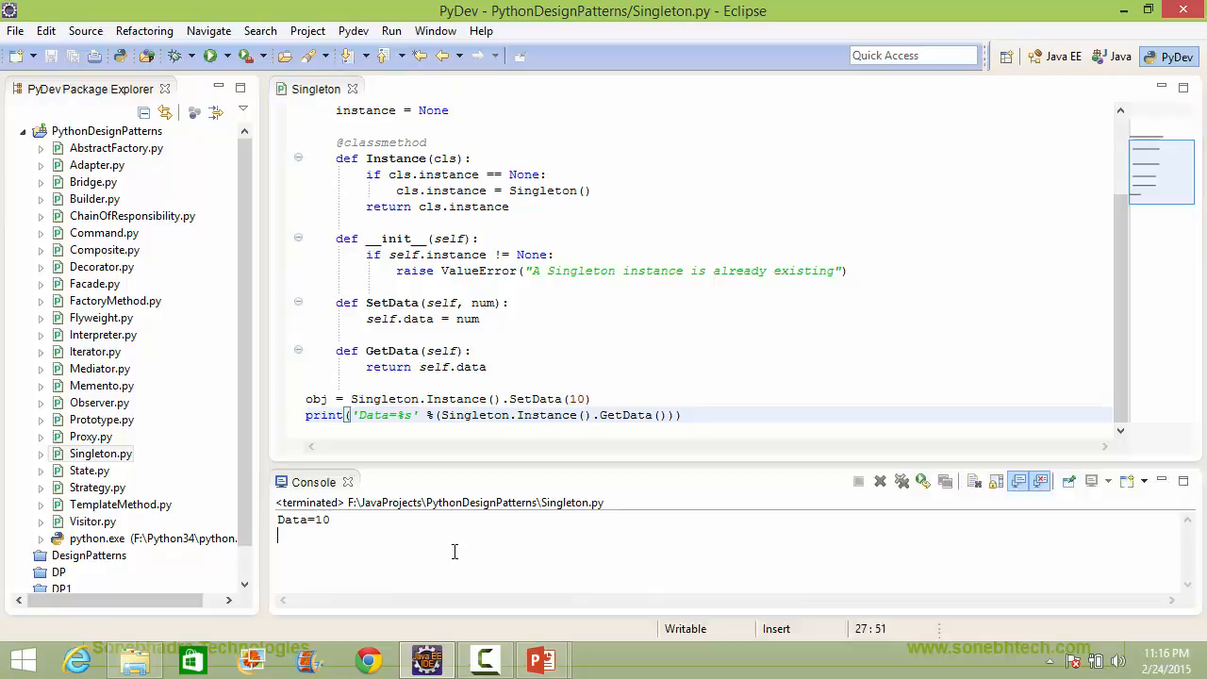
double_click(536, 398)
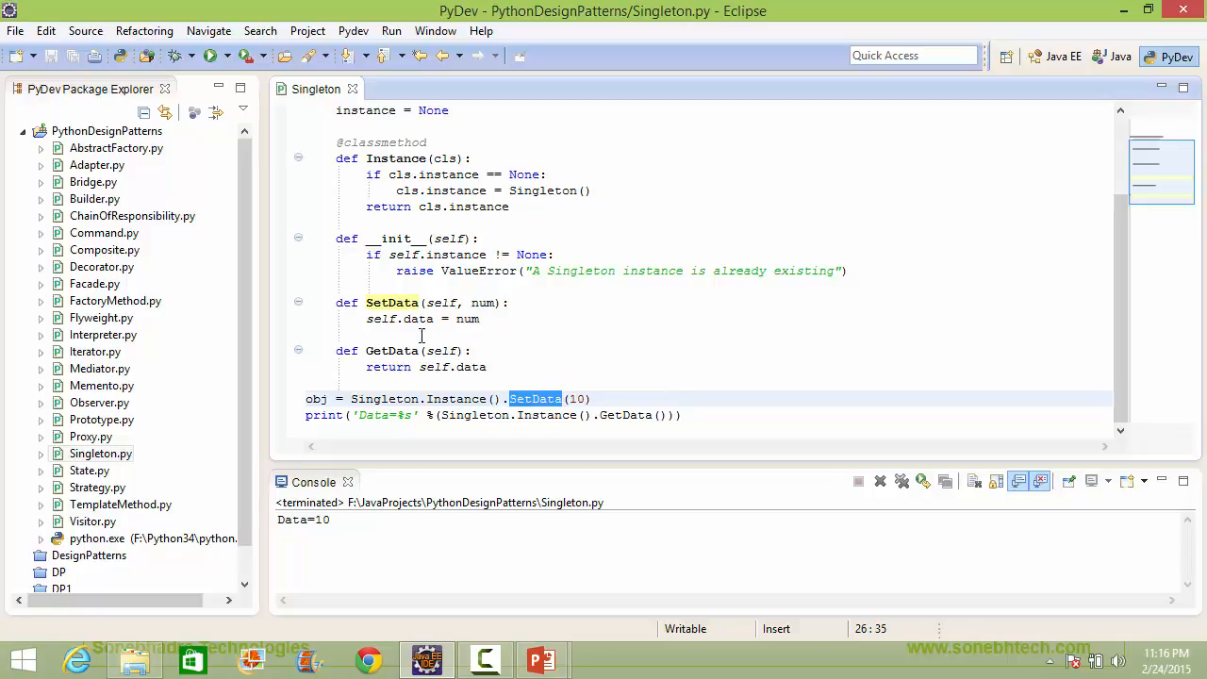
mouse_move(630, 419)
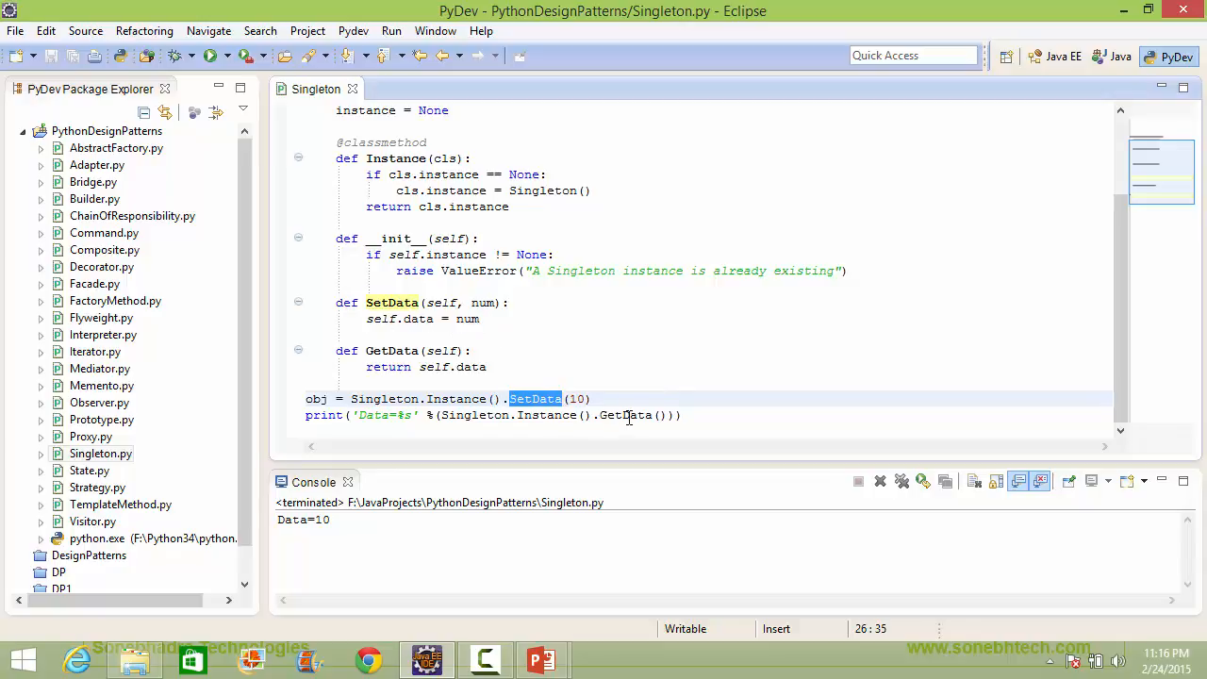
double_click(624, 415)
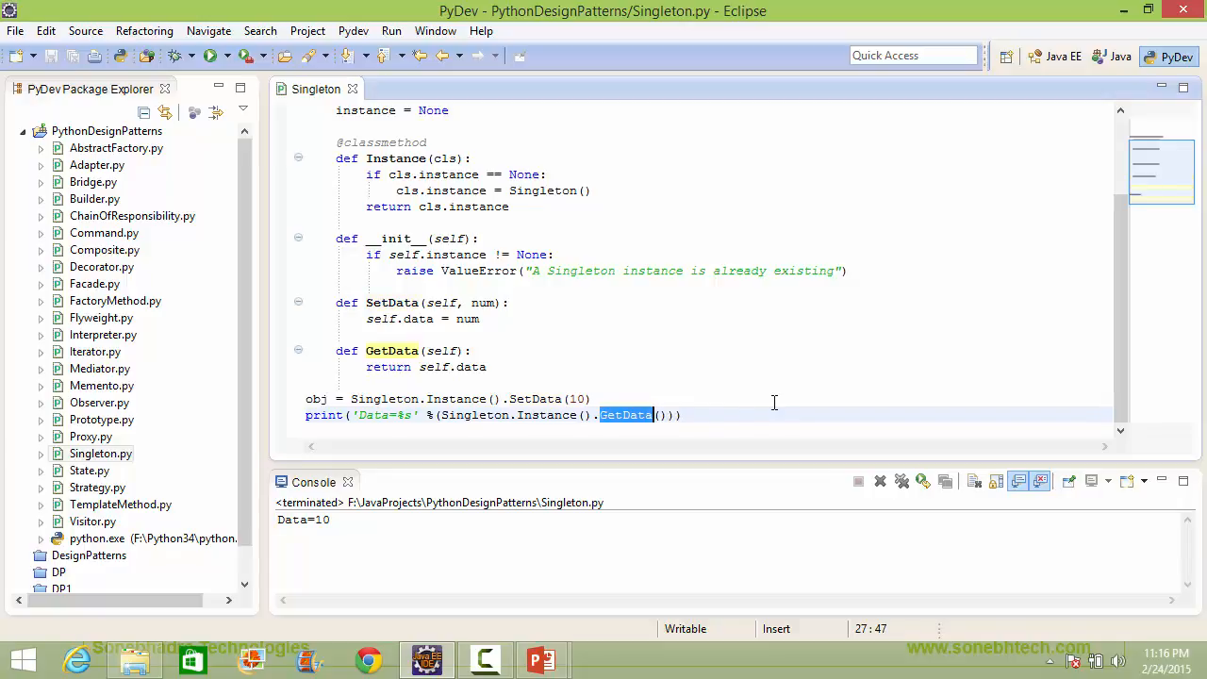
mouse_move(339, 355)
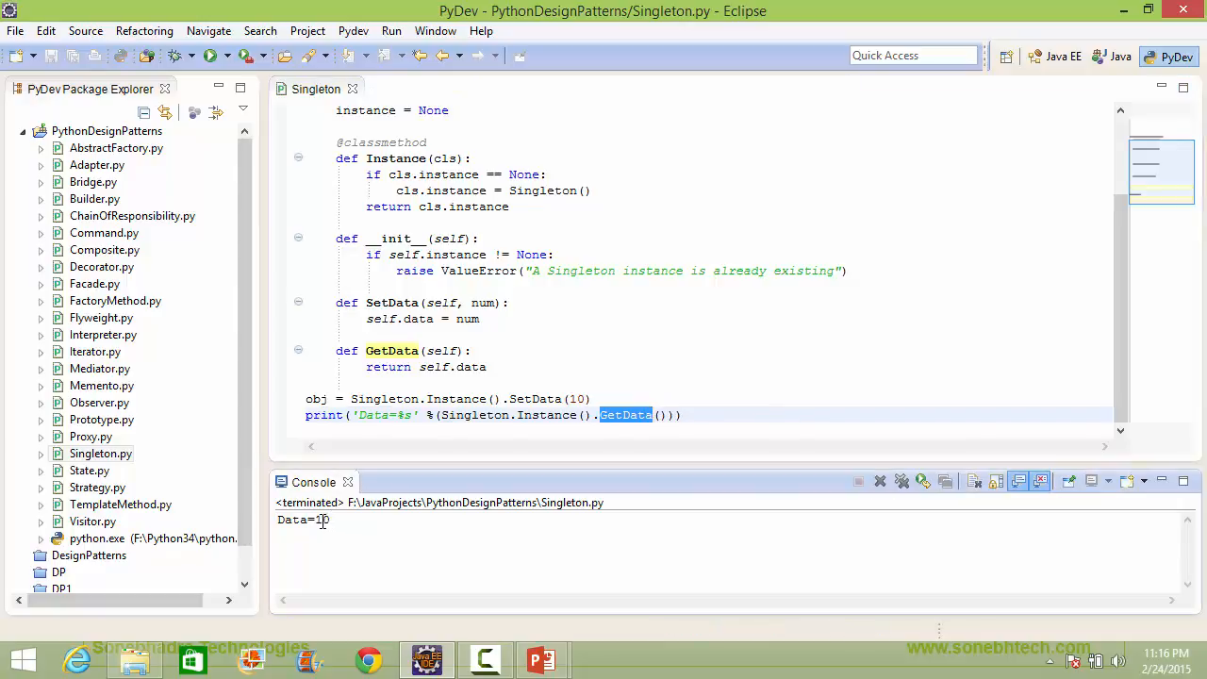
double_click(302, 521)
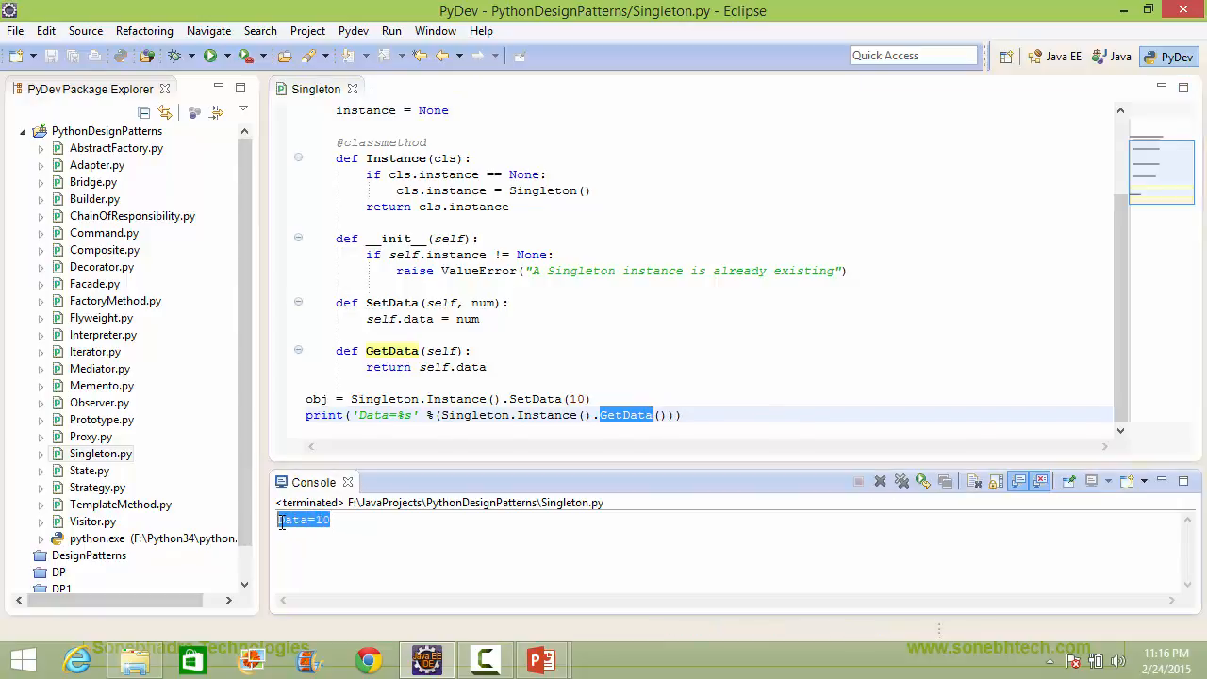